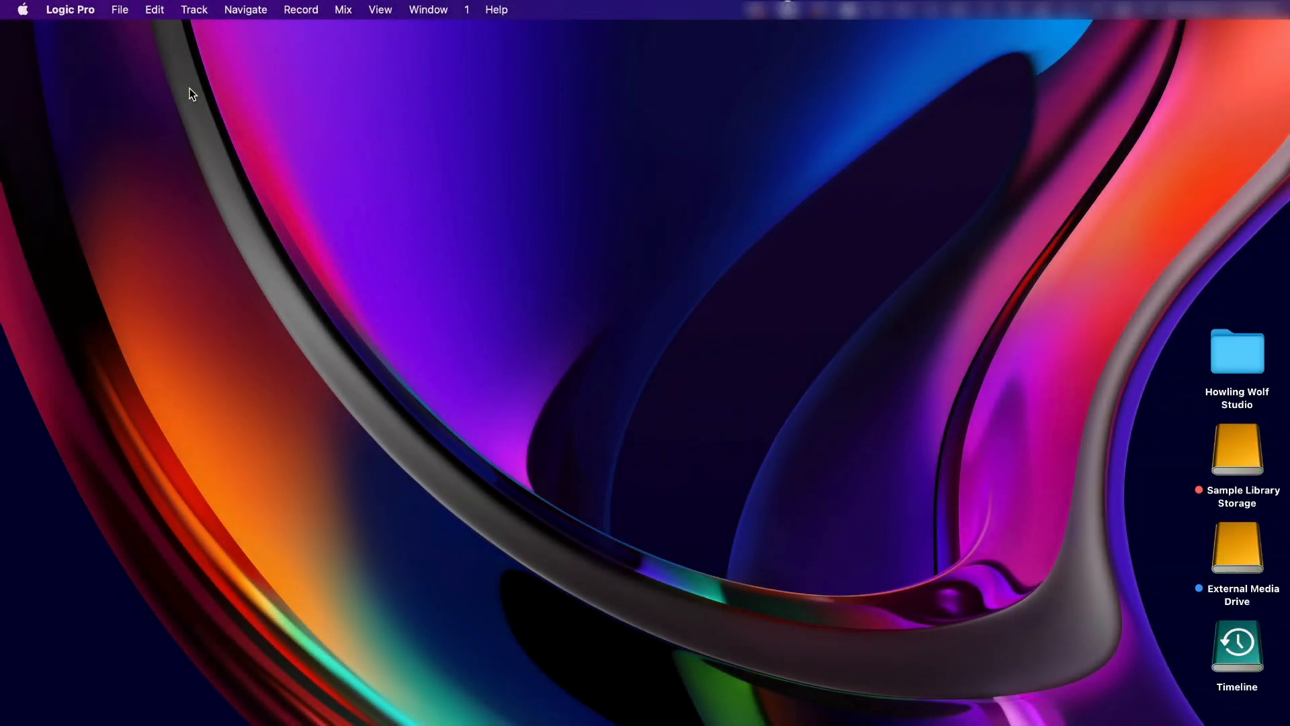
mouse_move(143, 53)
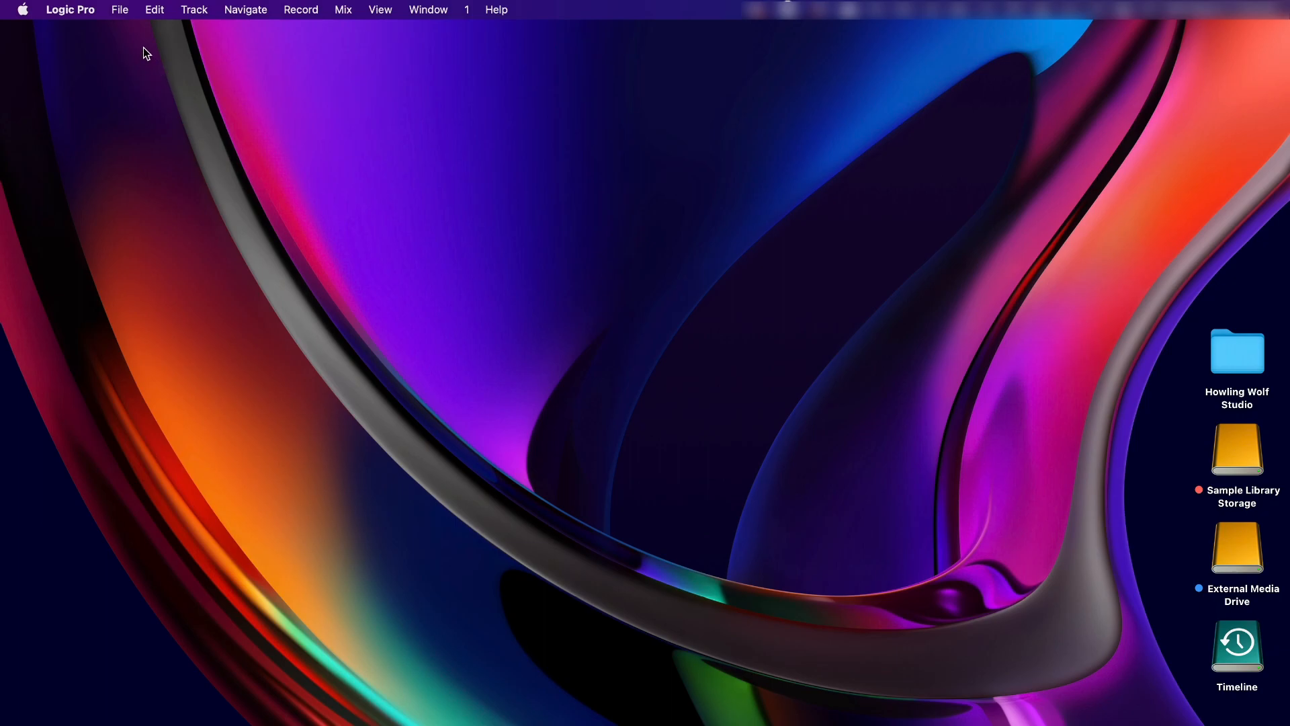
Bring up the project chooser via File > New from Template.
click(120, 10)
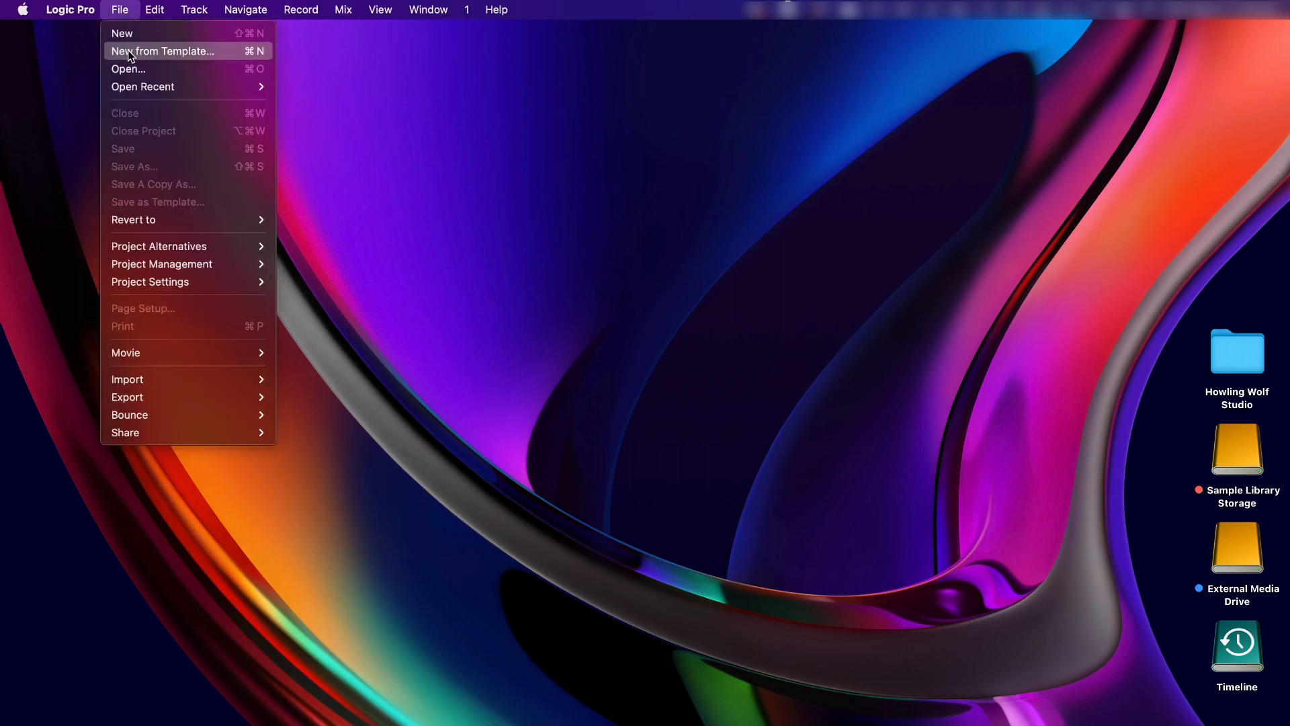
click(165, 52)
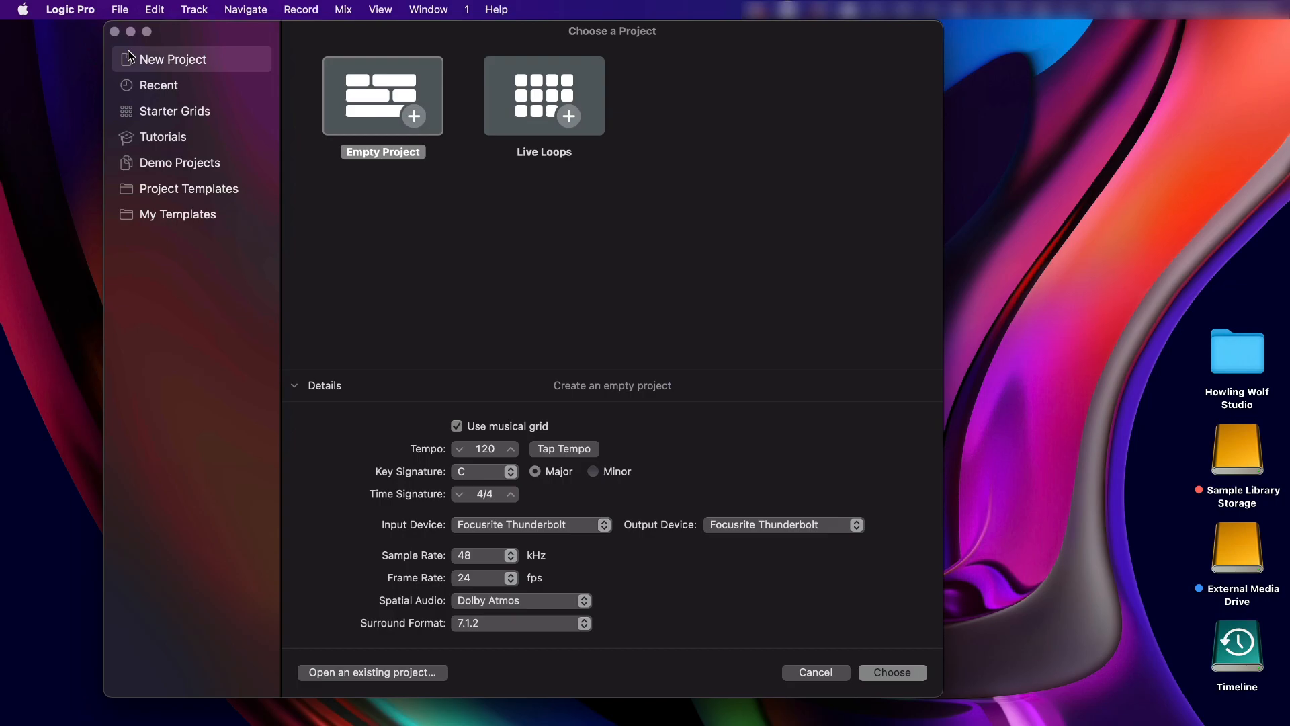
mouse_move(624, 520)
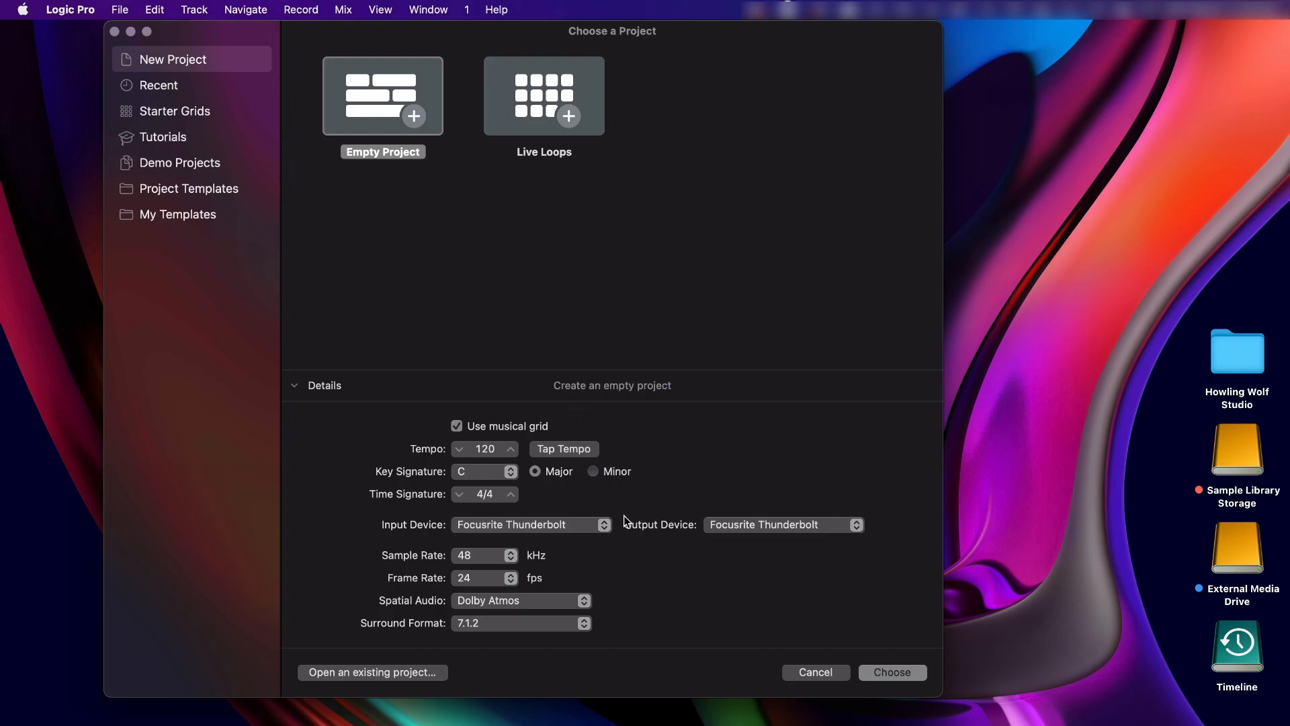
mouse_move(600, 627)
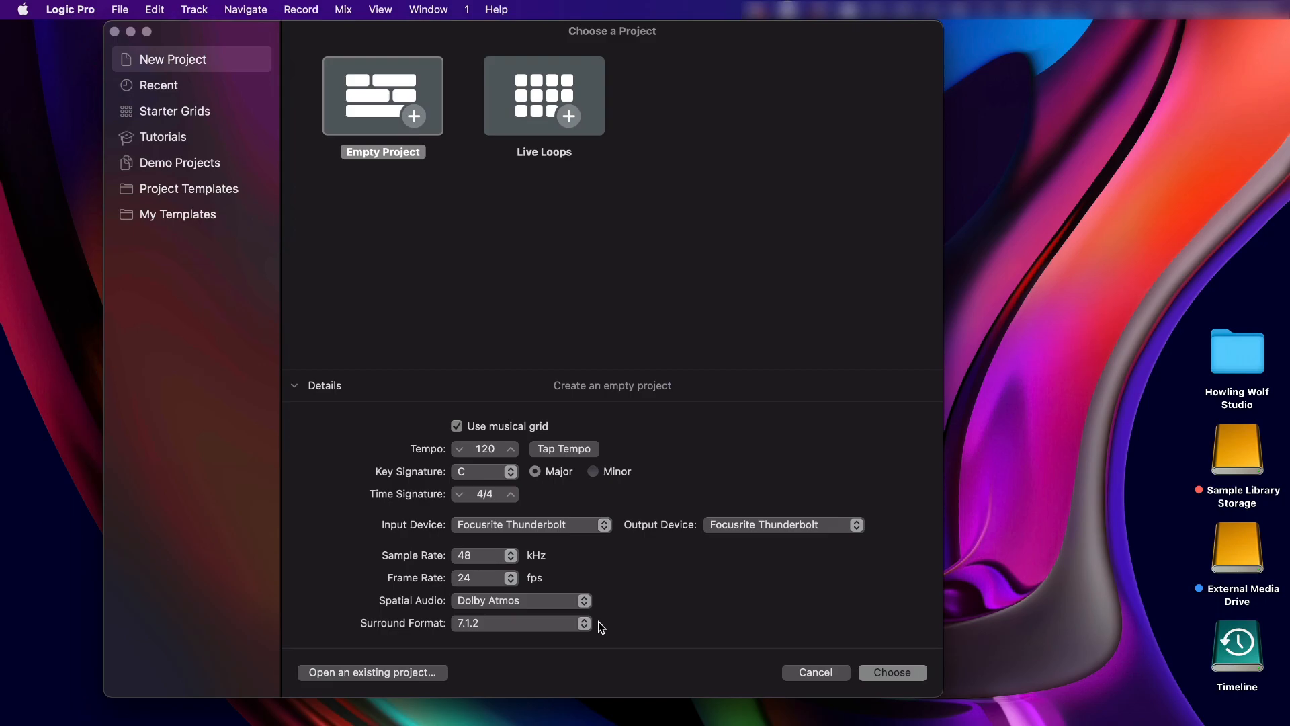
mouse_move(847, 667)
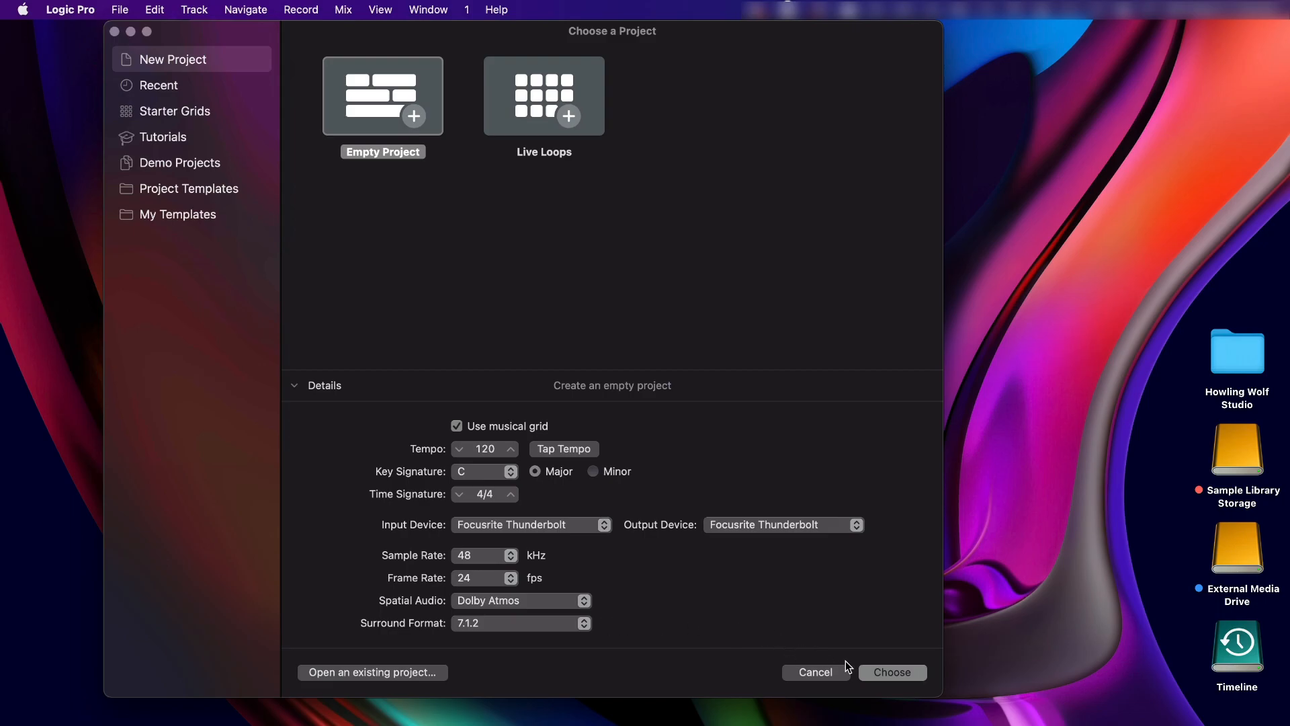
Create the Atmos project with one audio track, Record Enable turned off.
click(892, 672)
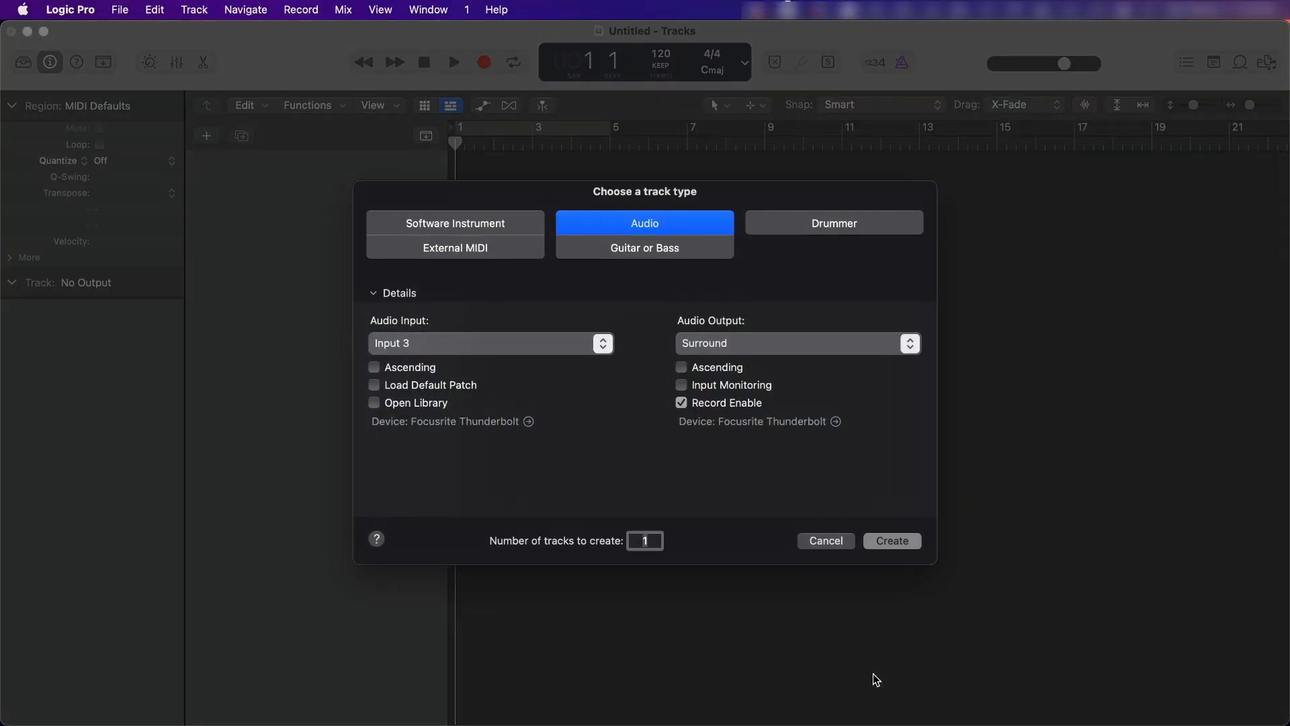
mouse_move(878, 372)
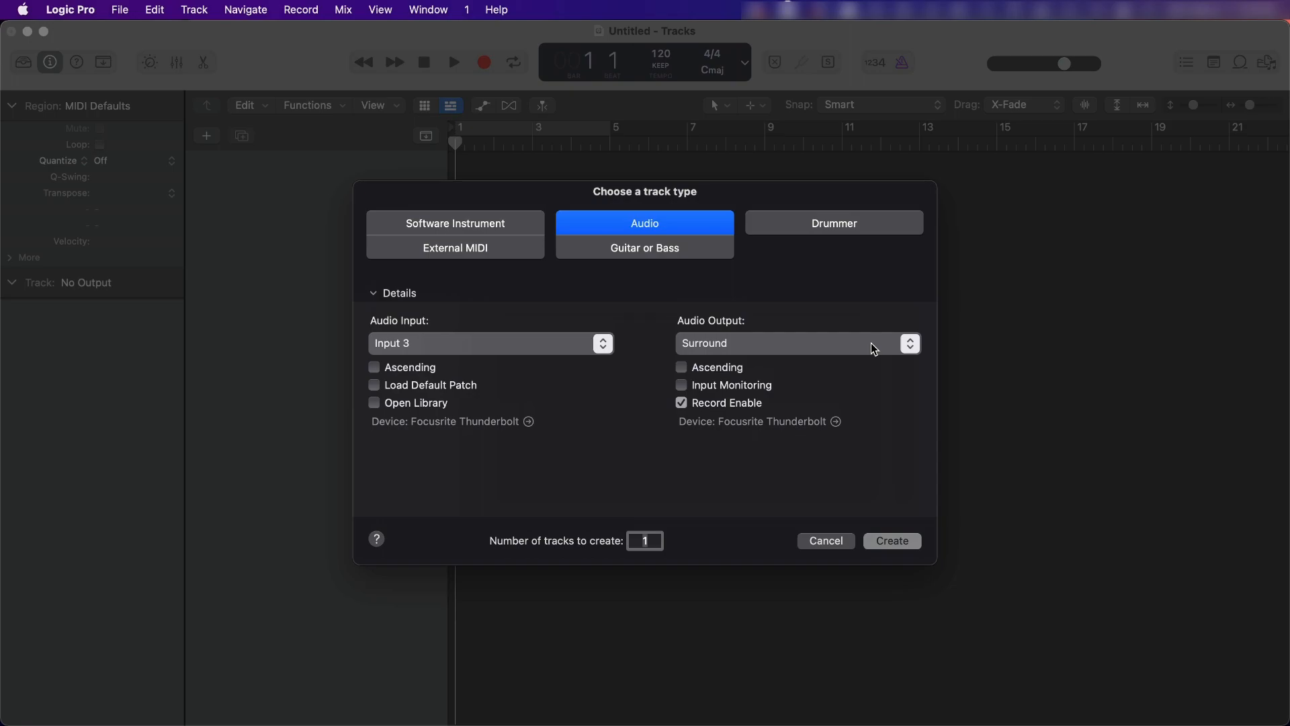
click(680, 403)
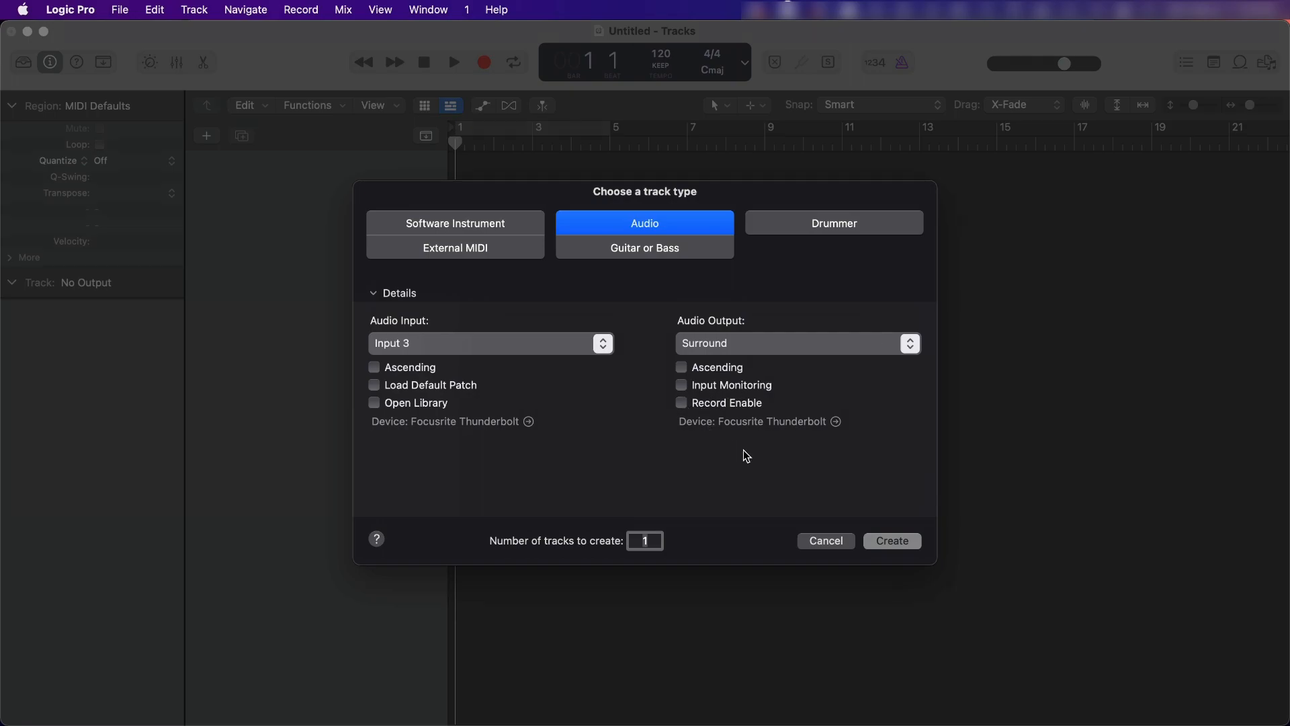
click(891, 540)
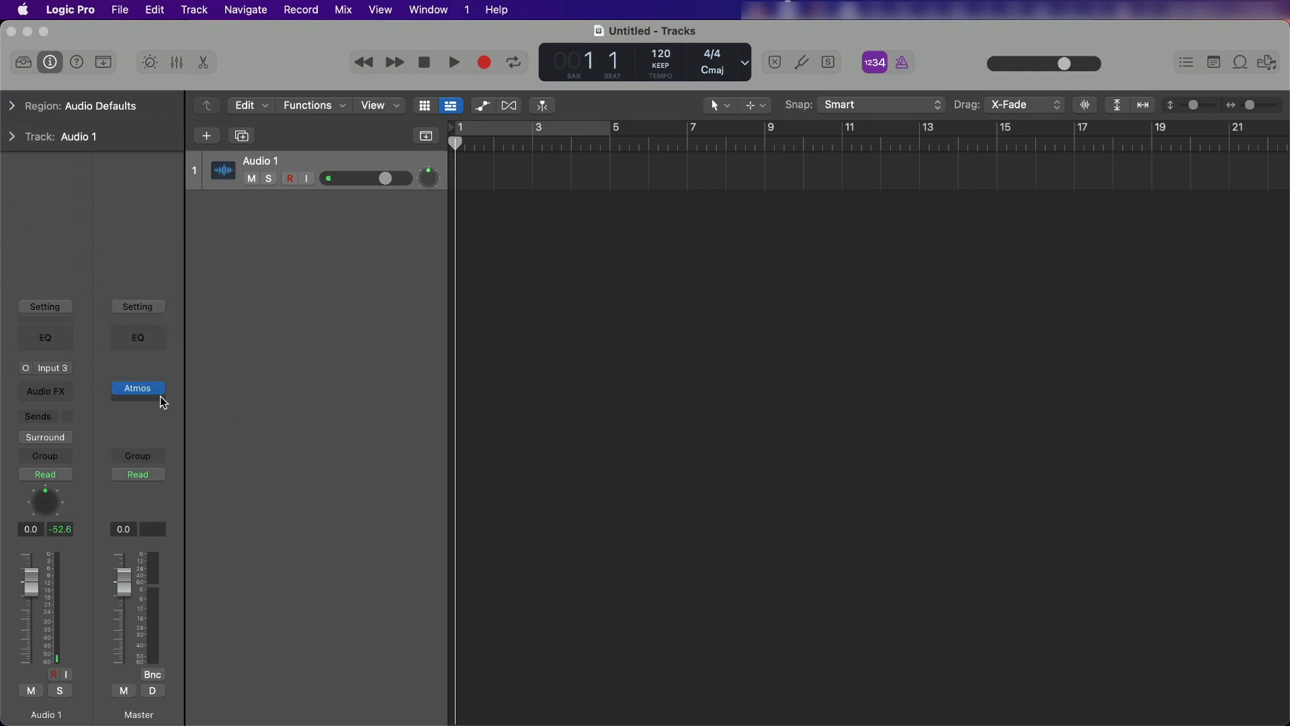
Set the master's Atmos monitoring format to 7.1.4 and close the renderer window.
click(137, 387)
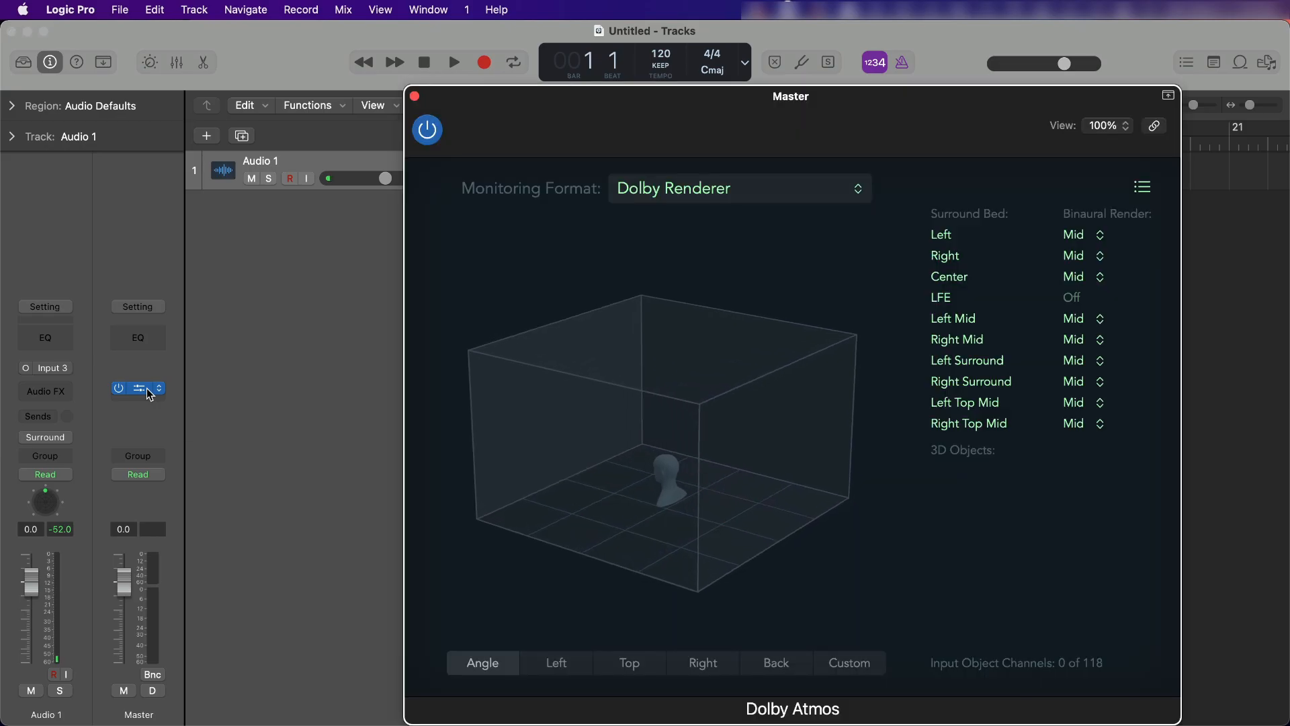
click(138, 387)
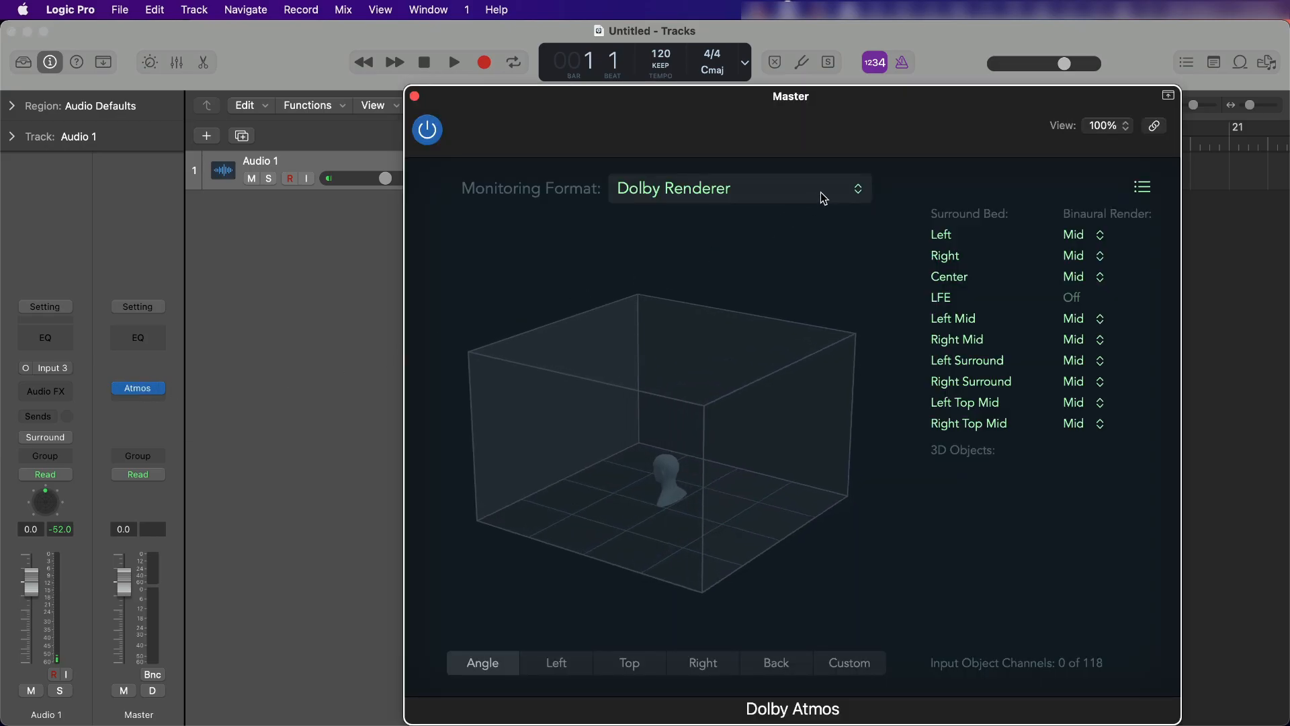
click(737, 187)
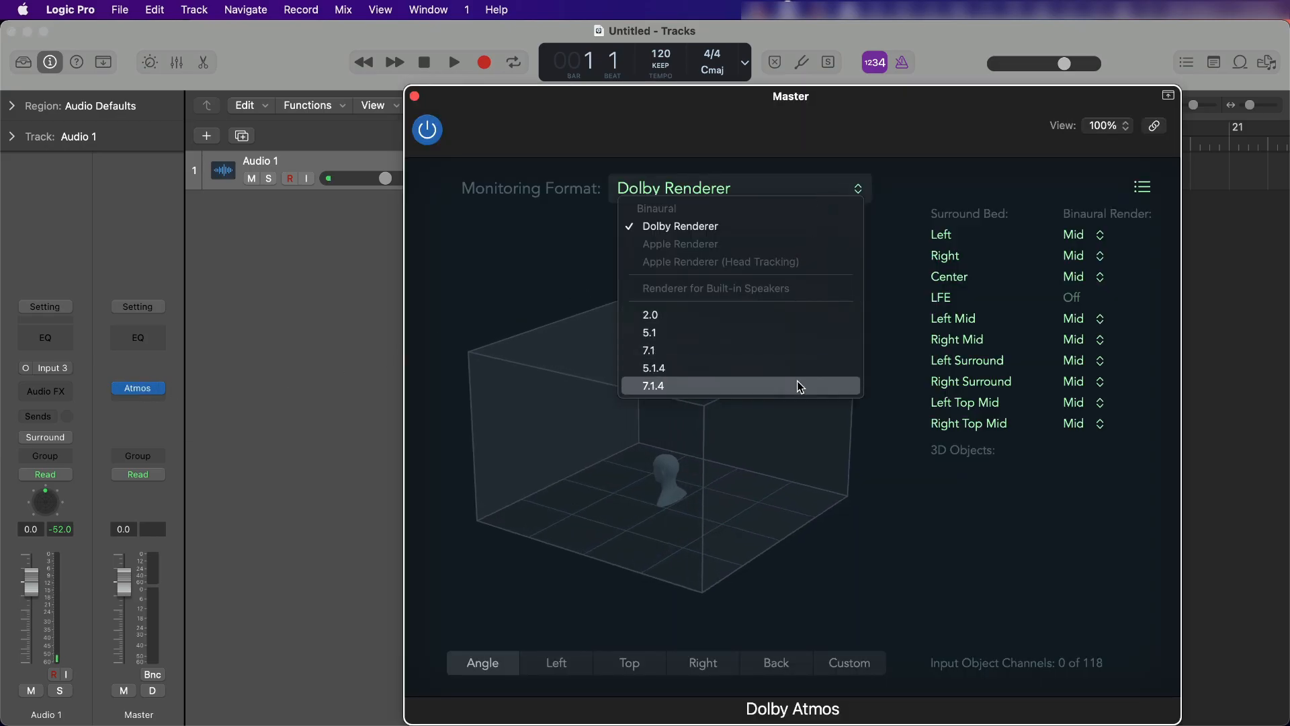
click(653, 385)
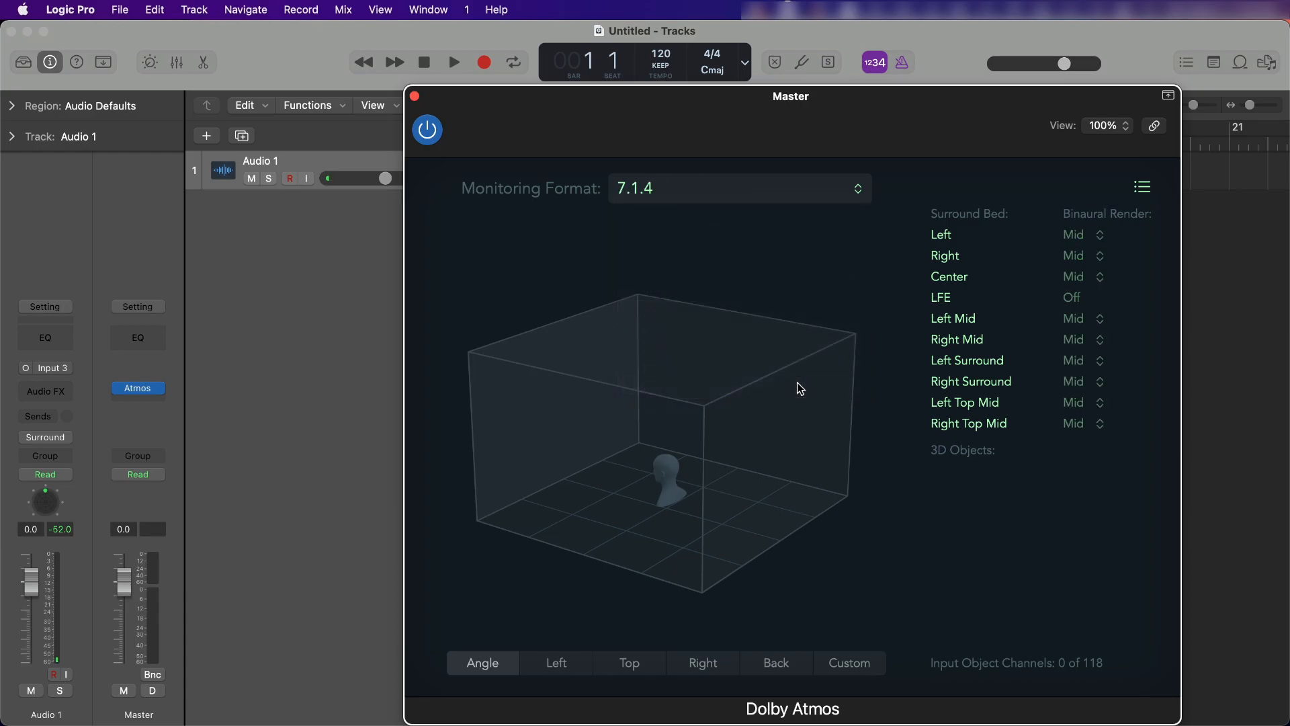
click(414, 96)
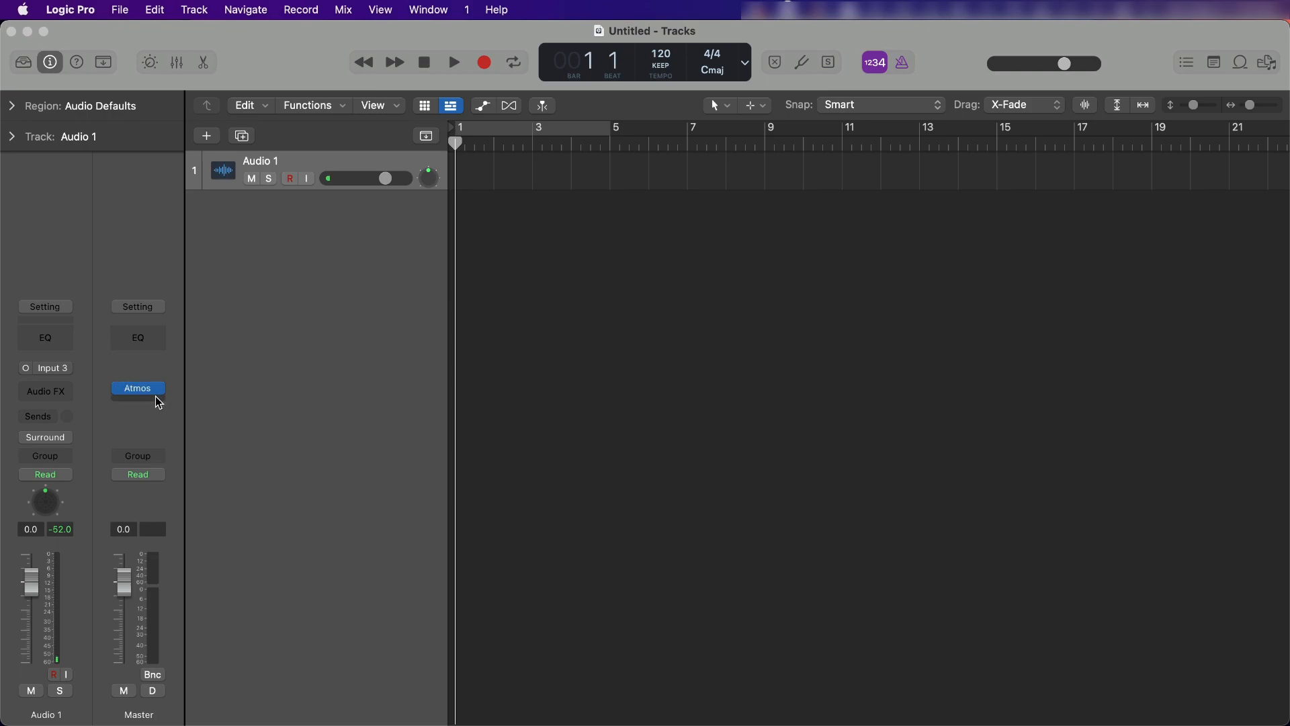
Insert Immerse Studio Alan Meyerson in 7.1.4 below Atmos on the master and show its editor.
click(137, 388)
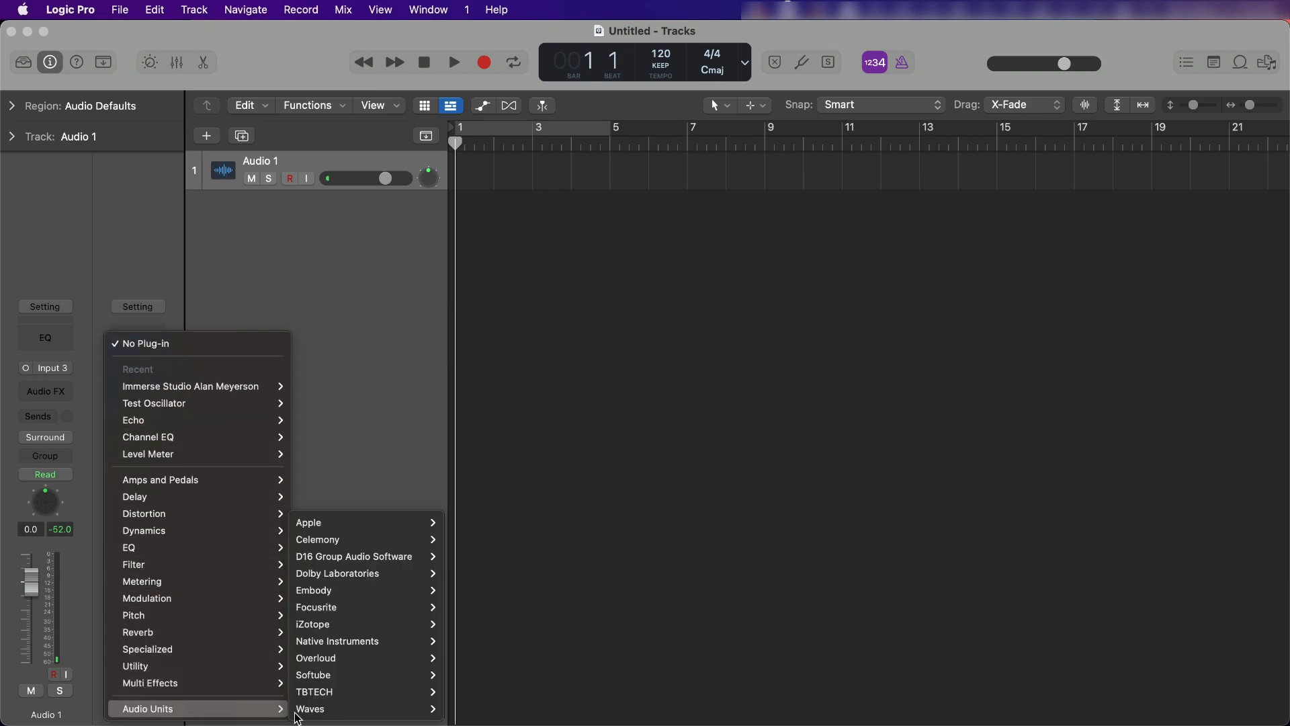
mouse_move(337, 590)
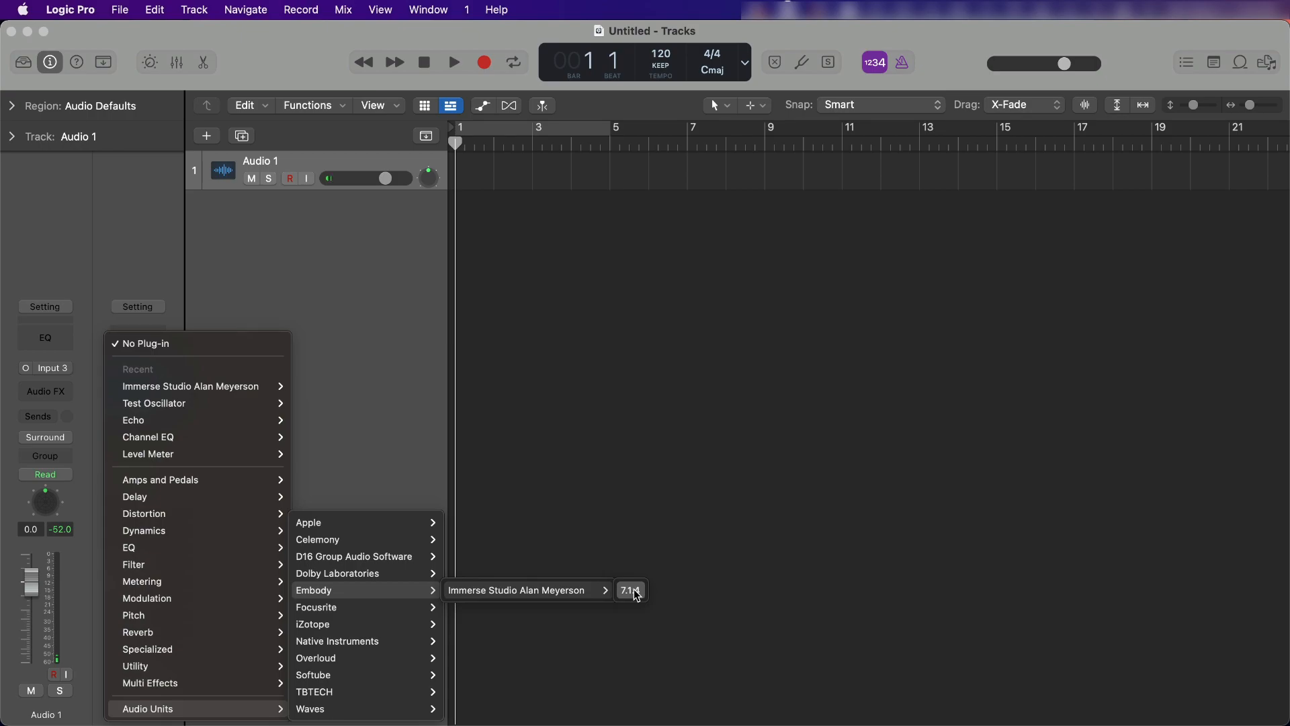
click(630, 590)
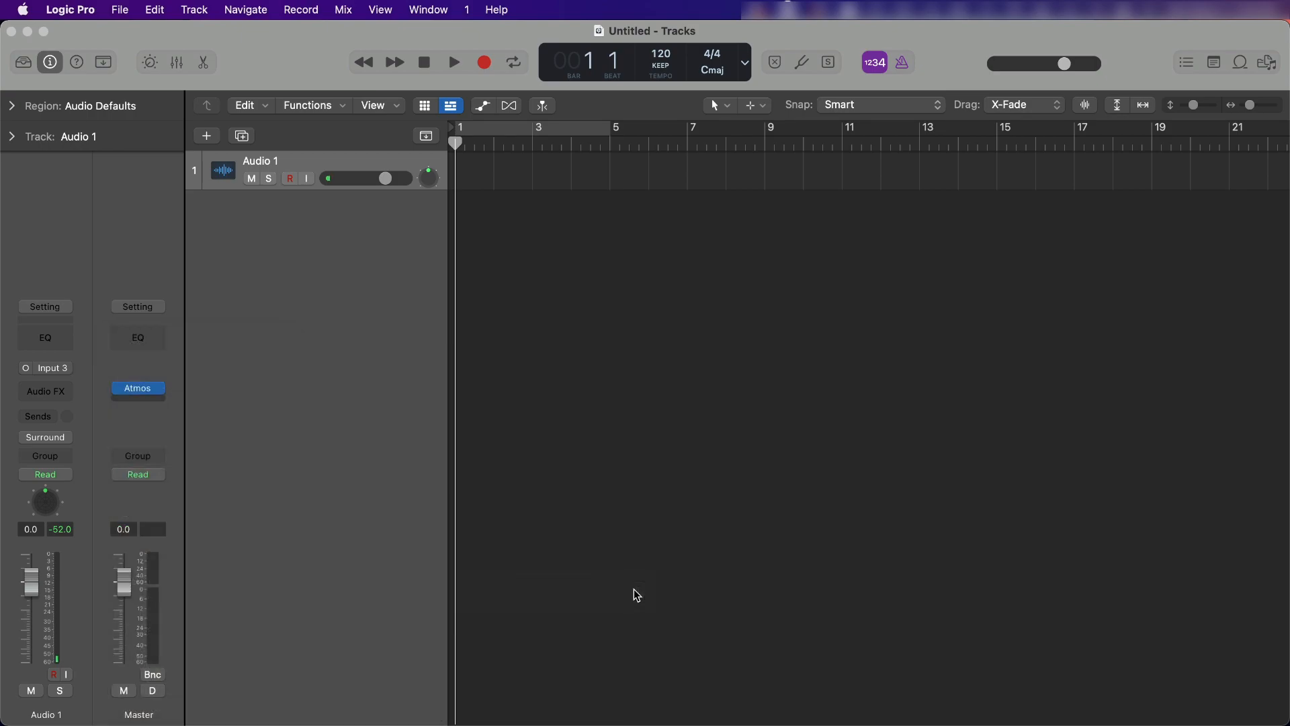
click(137, 388)
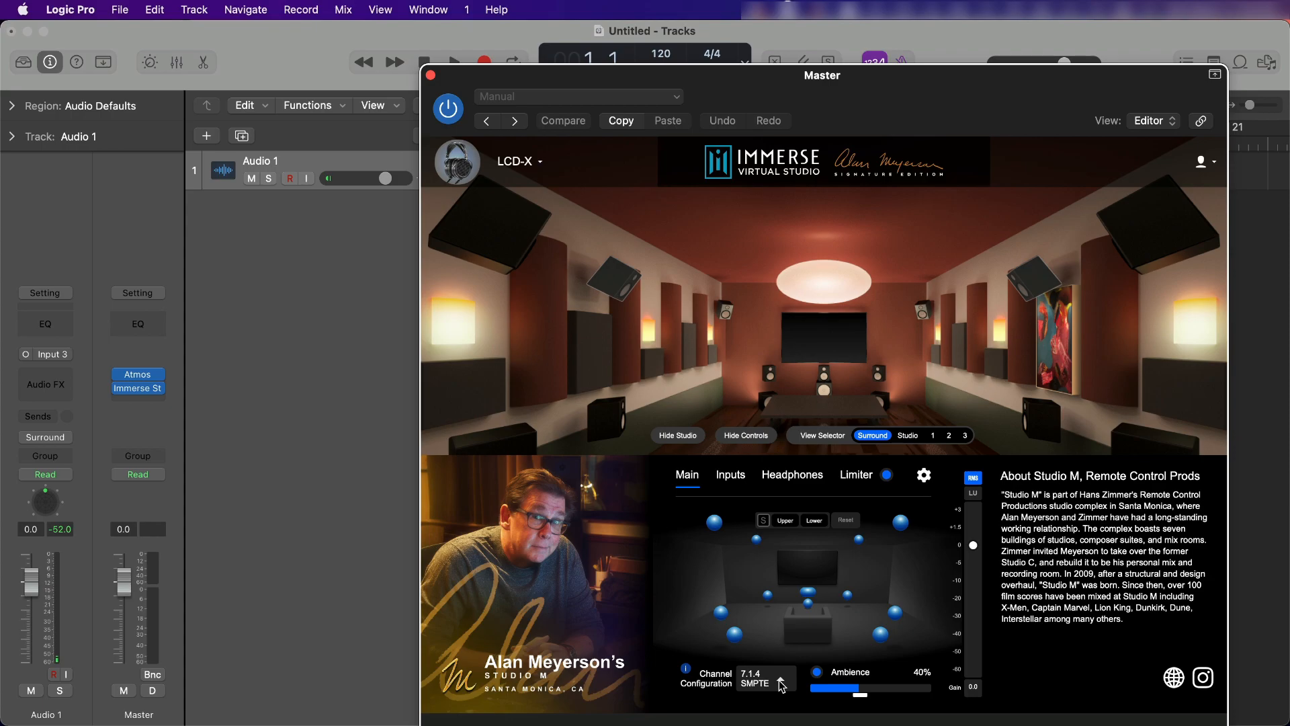
click(752, 677)
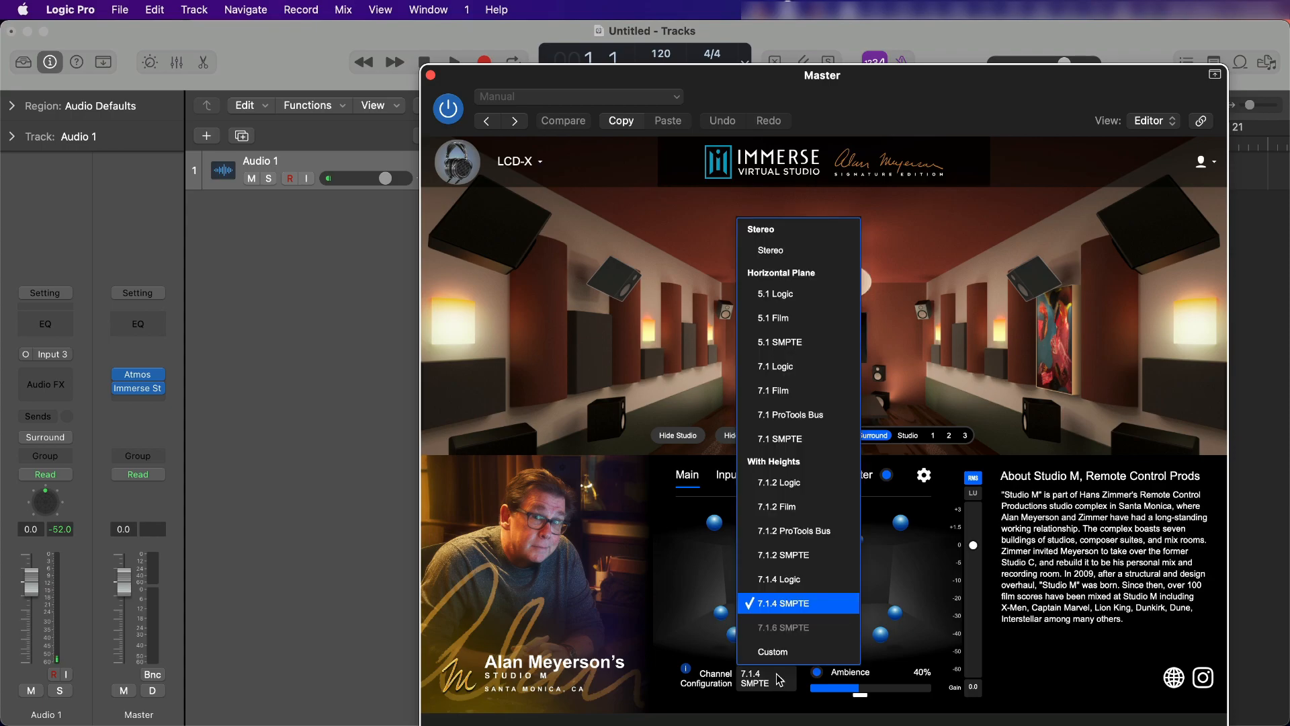
click(777, 578)
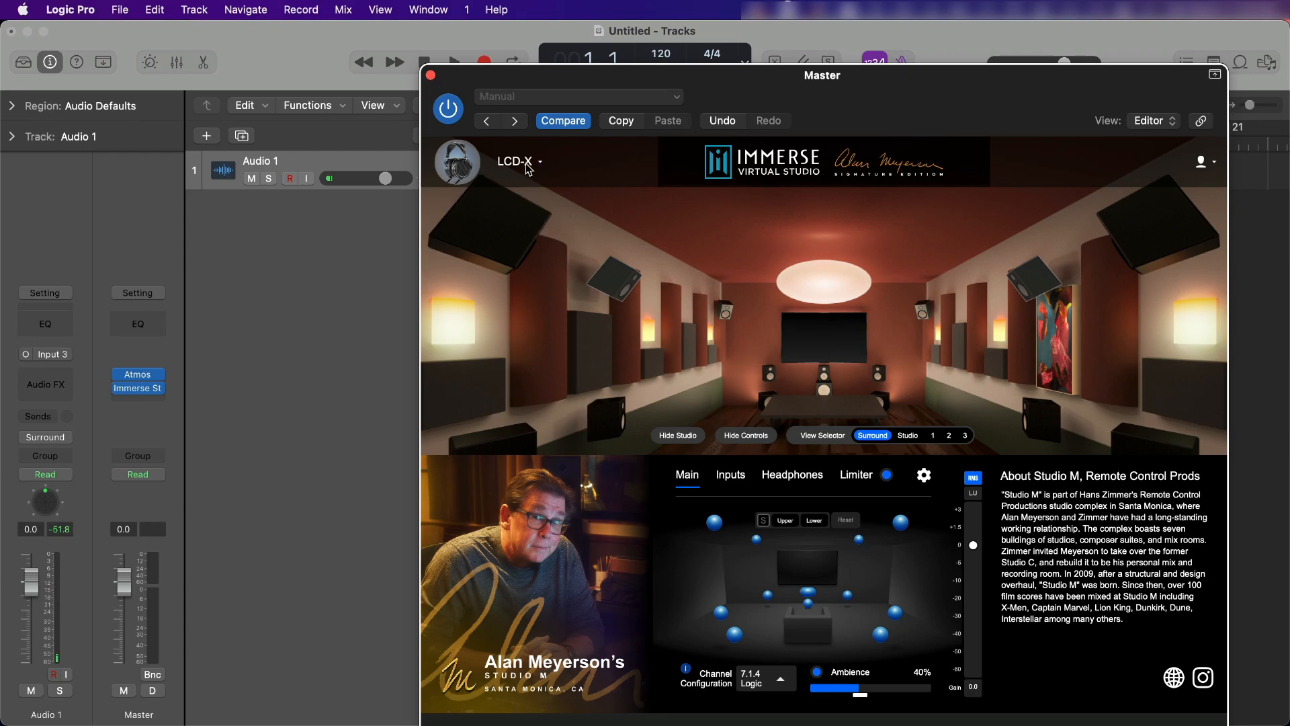
click(120, 9)
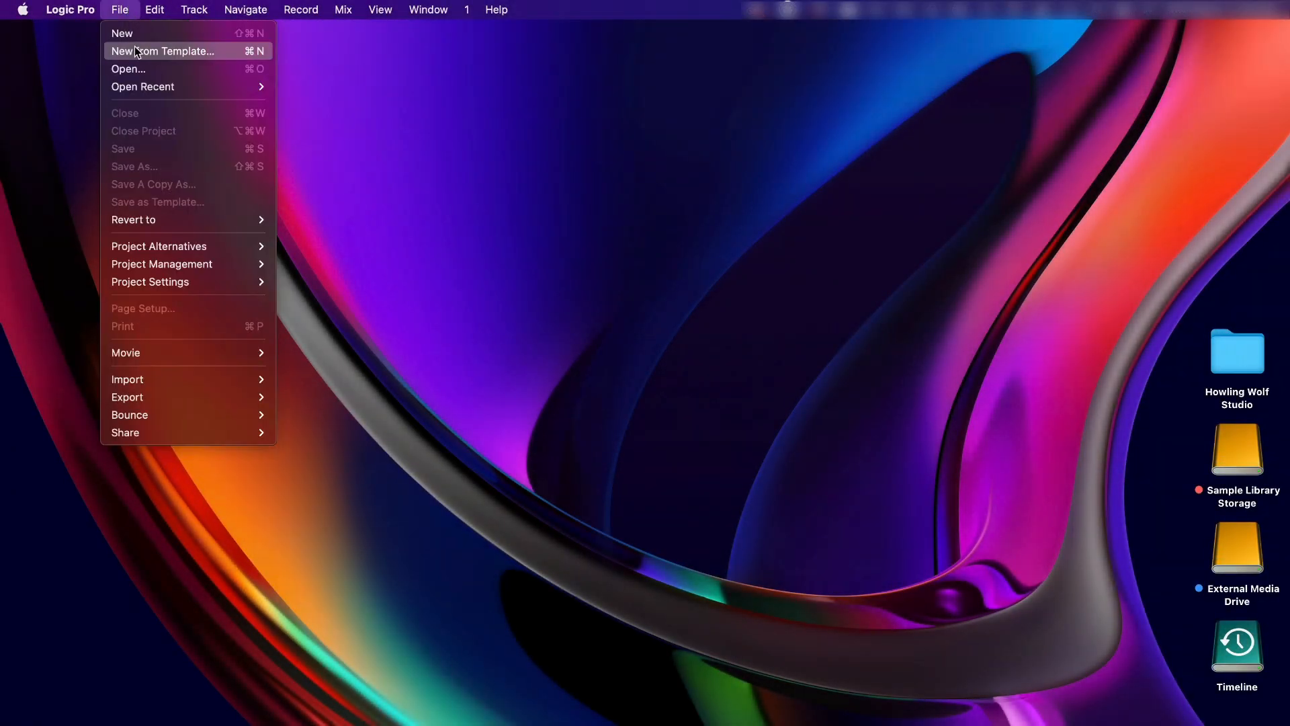
Start another new surround project and create an audio track on Input 3 to surround output.
click(121, 33)
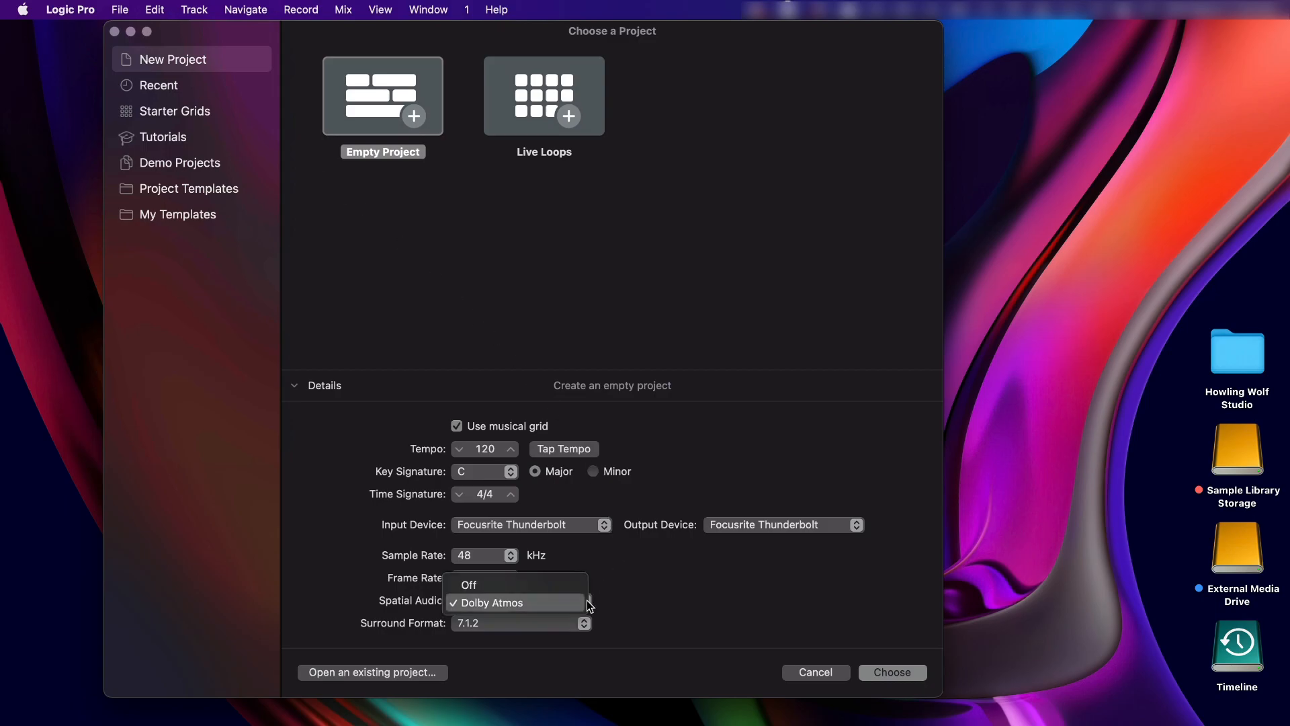
click(468, 585)
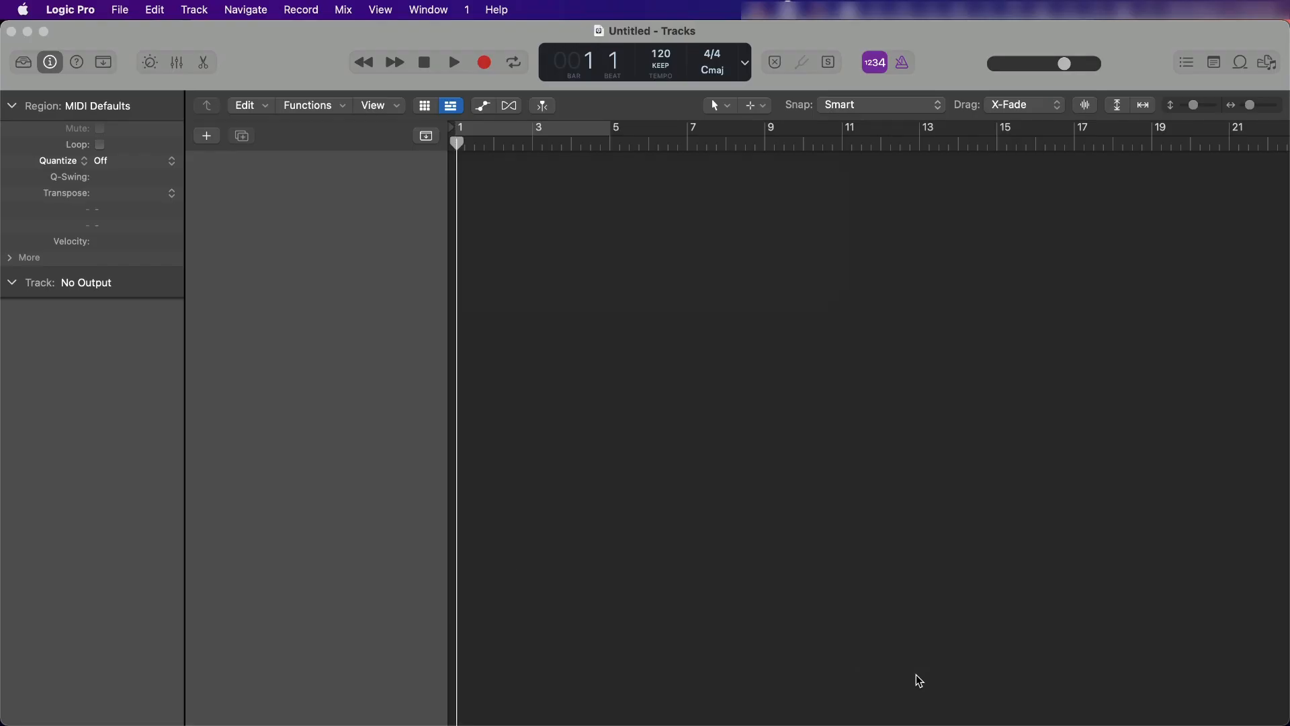
click(207, 135)
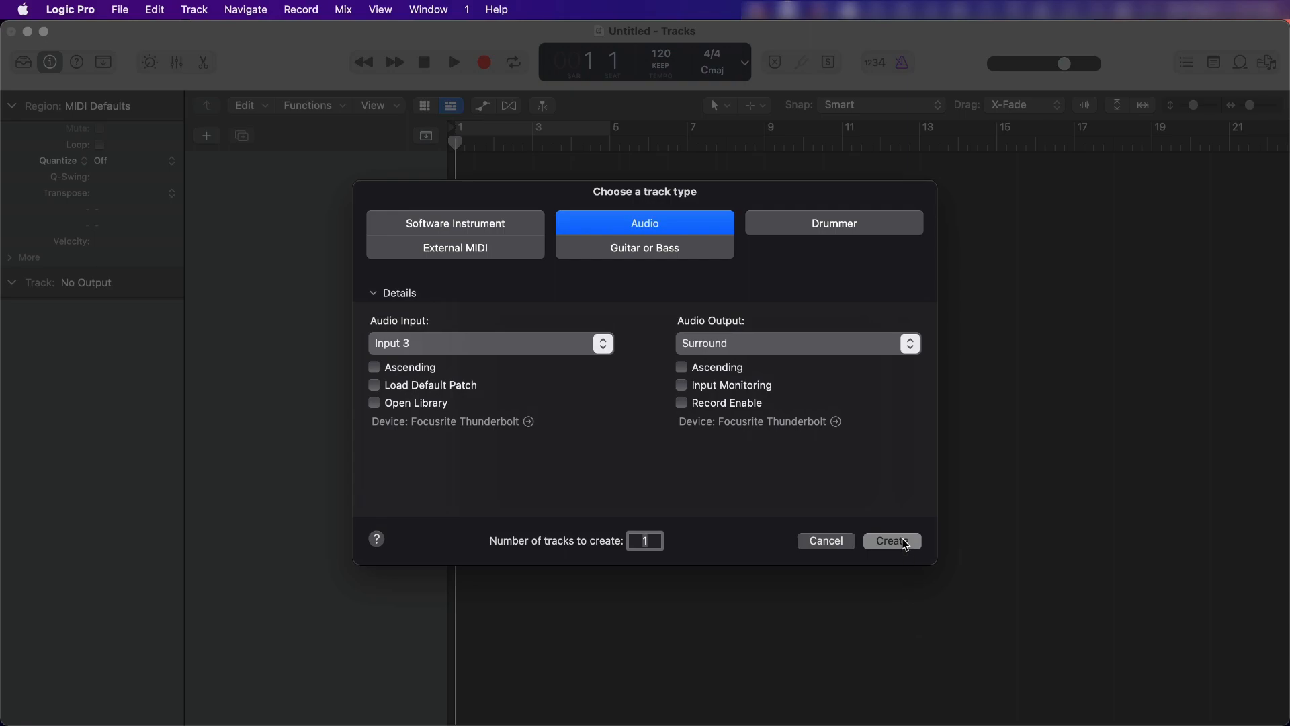
click(890, 540)
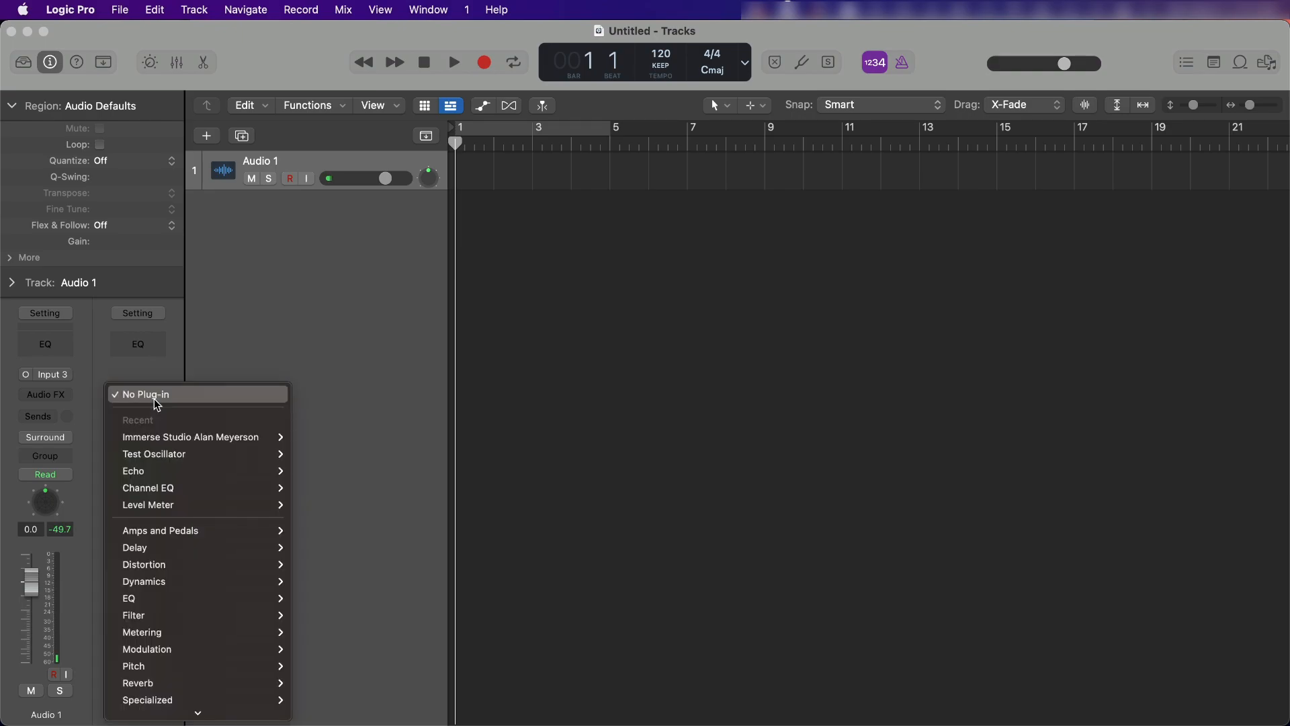
mouse_move(190, 437)
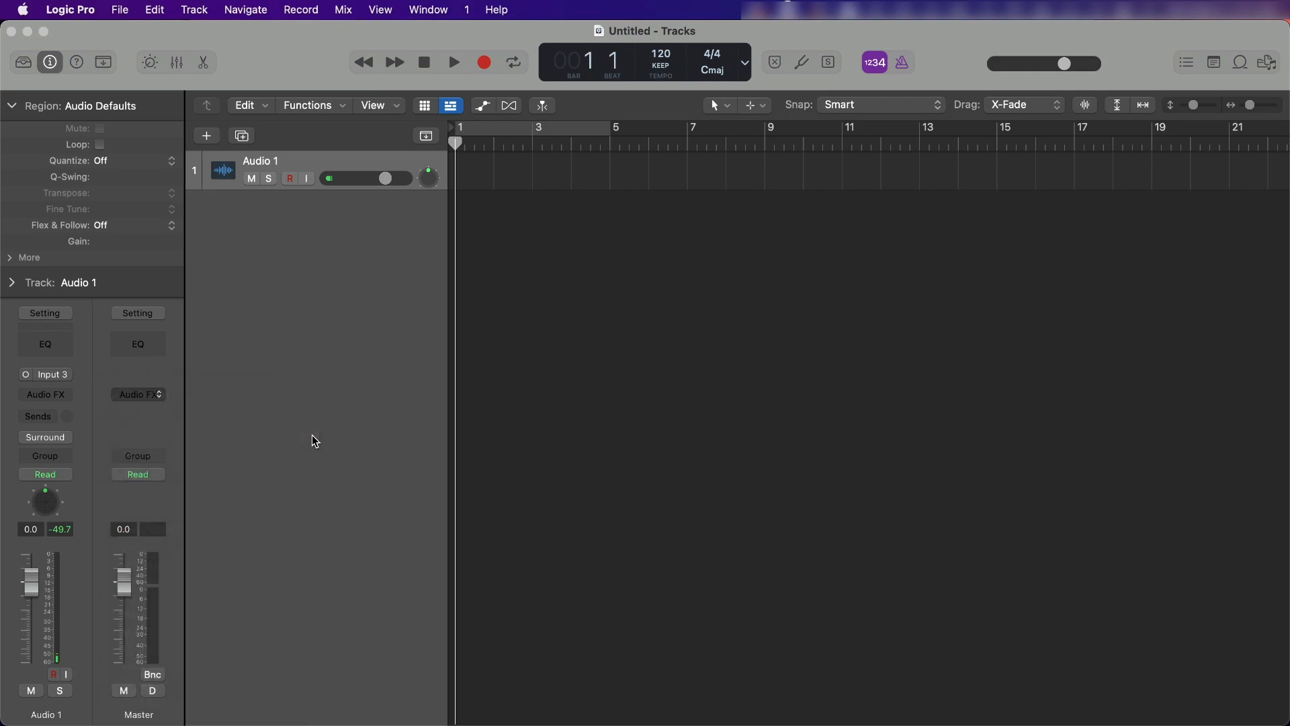
Insert Immerse Studio Alan Meyerson on the master so its editor opens in 7.1.2 SMPTE.
click(137, 394)
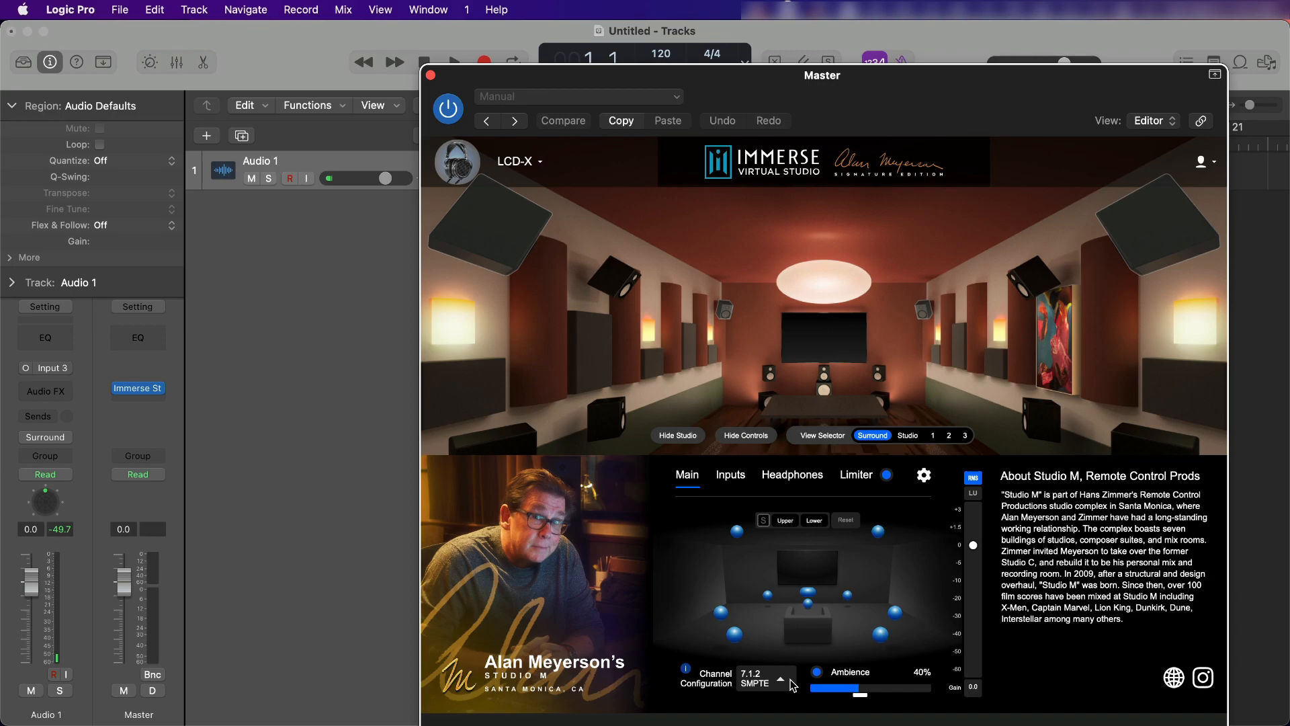
click(766, 678)
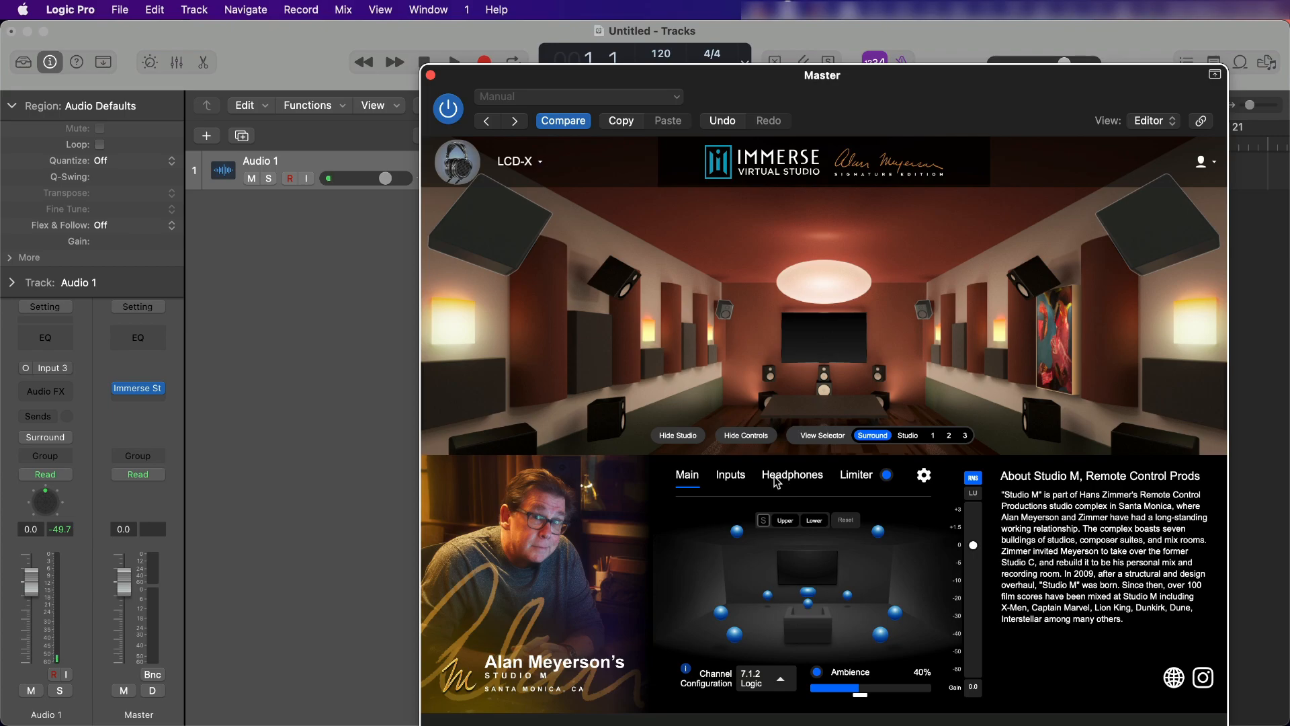
mouse_move(527, 170)
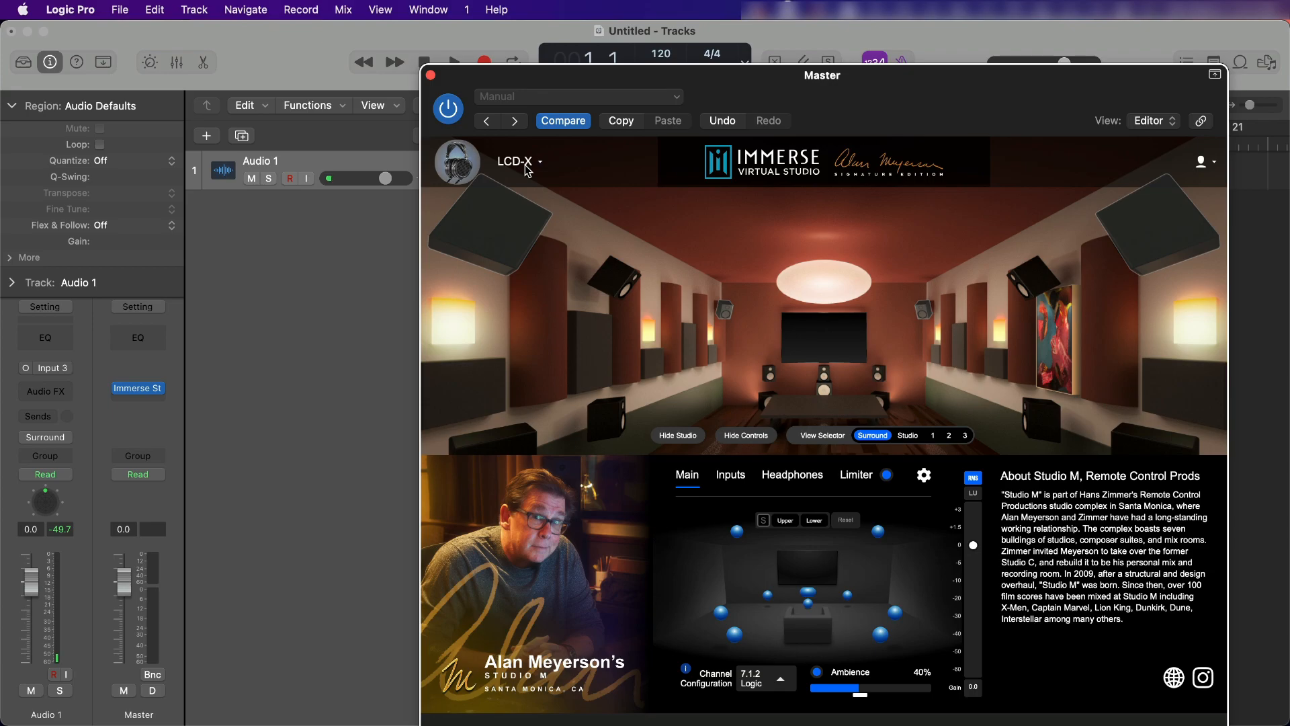
click(428, 75)
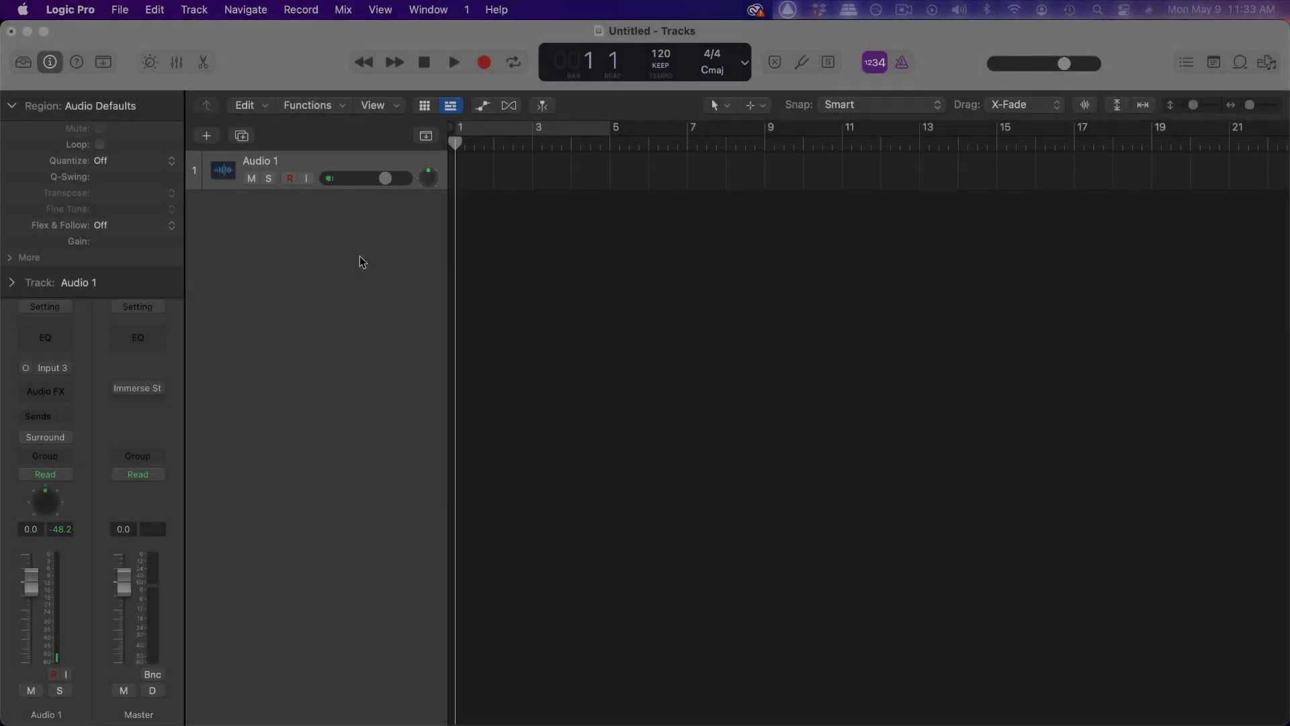
In Logic Pro's audio preferences, choose the output device from the Devices list.
click(70, 9)
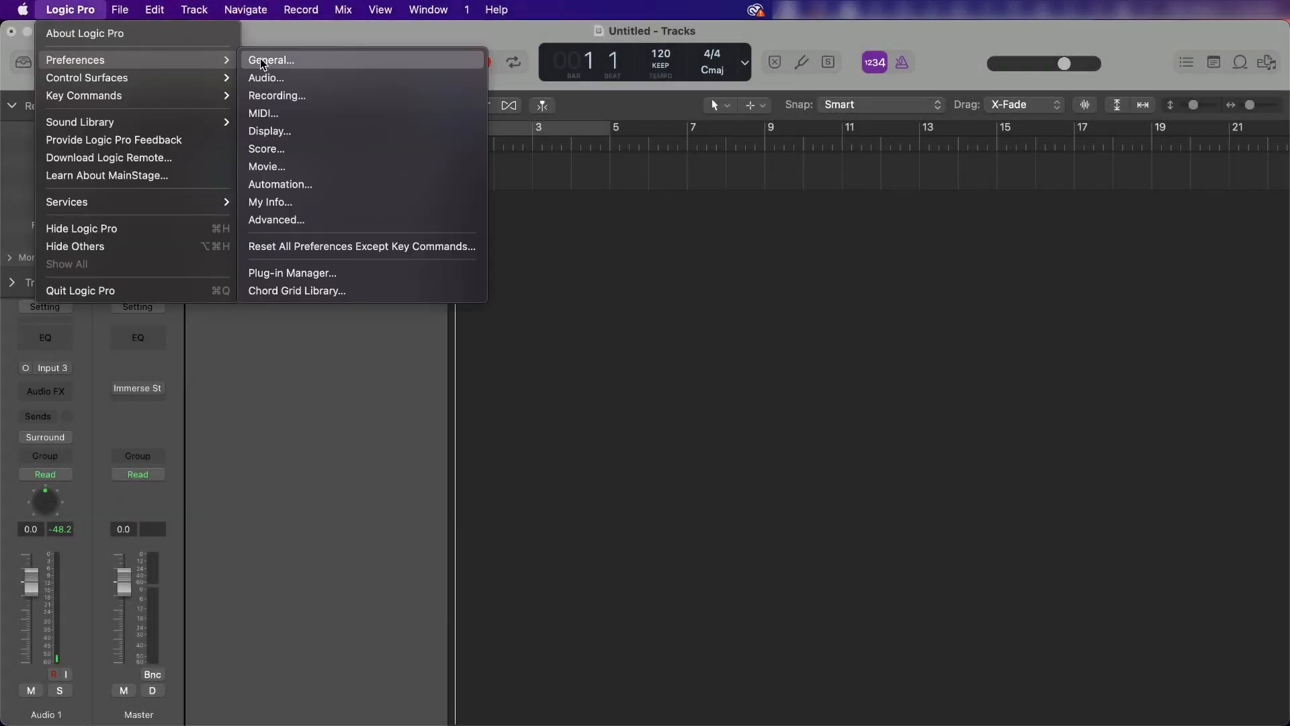
click(265, 77)
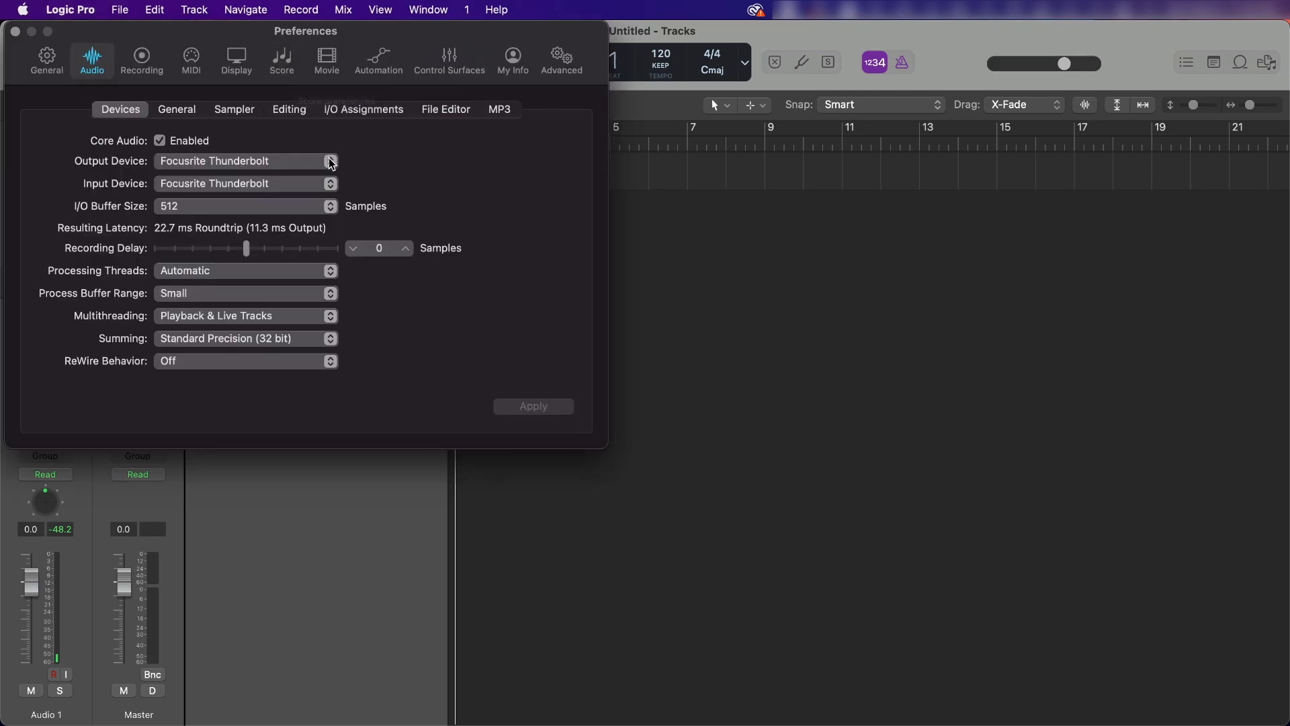
click(330, 161)
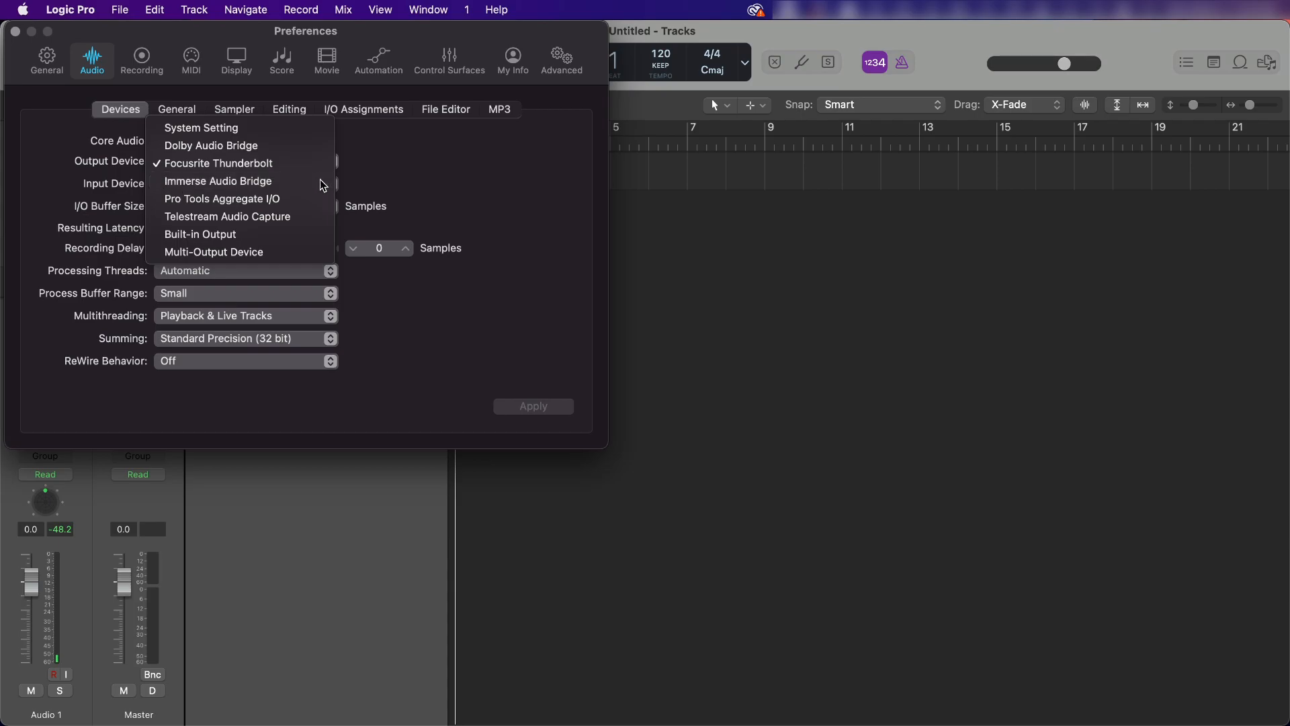
click(219, 180)
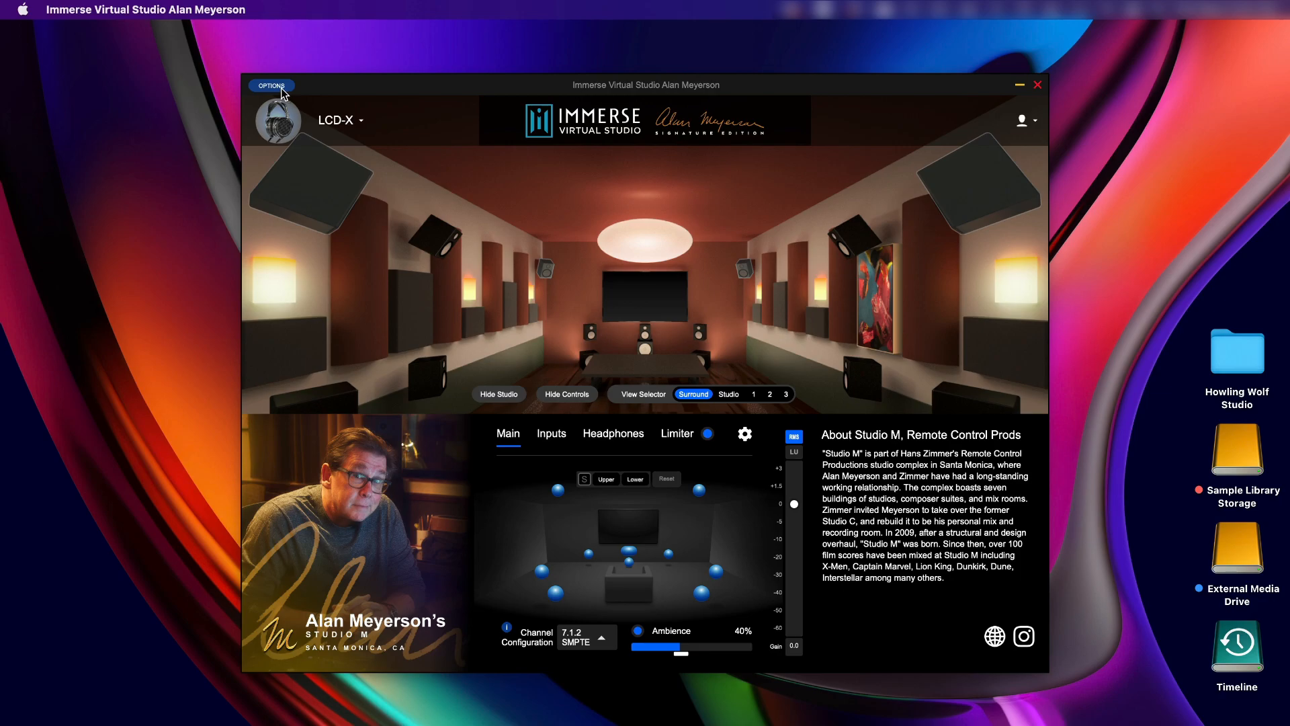
In the standalone app's Audio/MIDI Settings, make Immerse Audio Bridge the input and close settings.
click(270, 85)
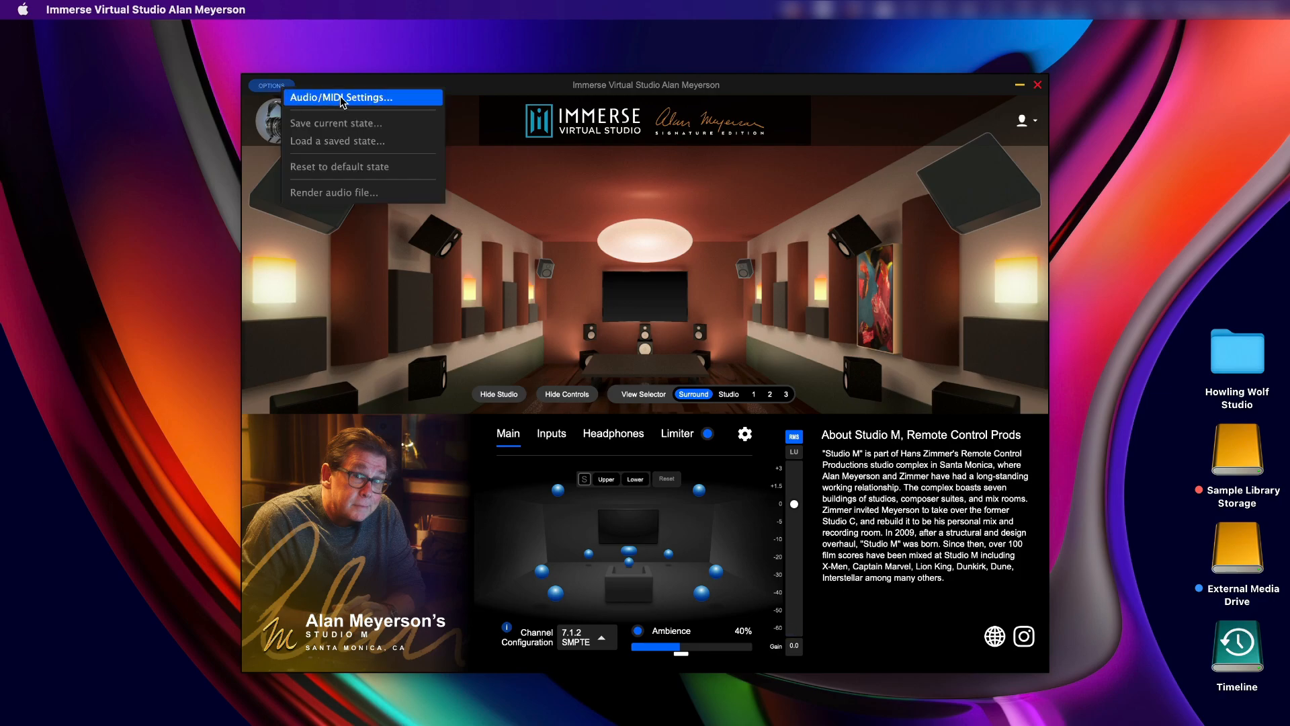
click(340, 97)
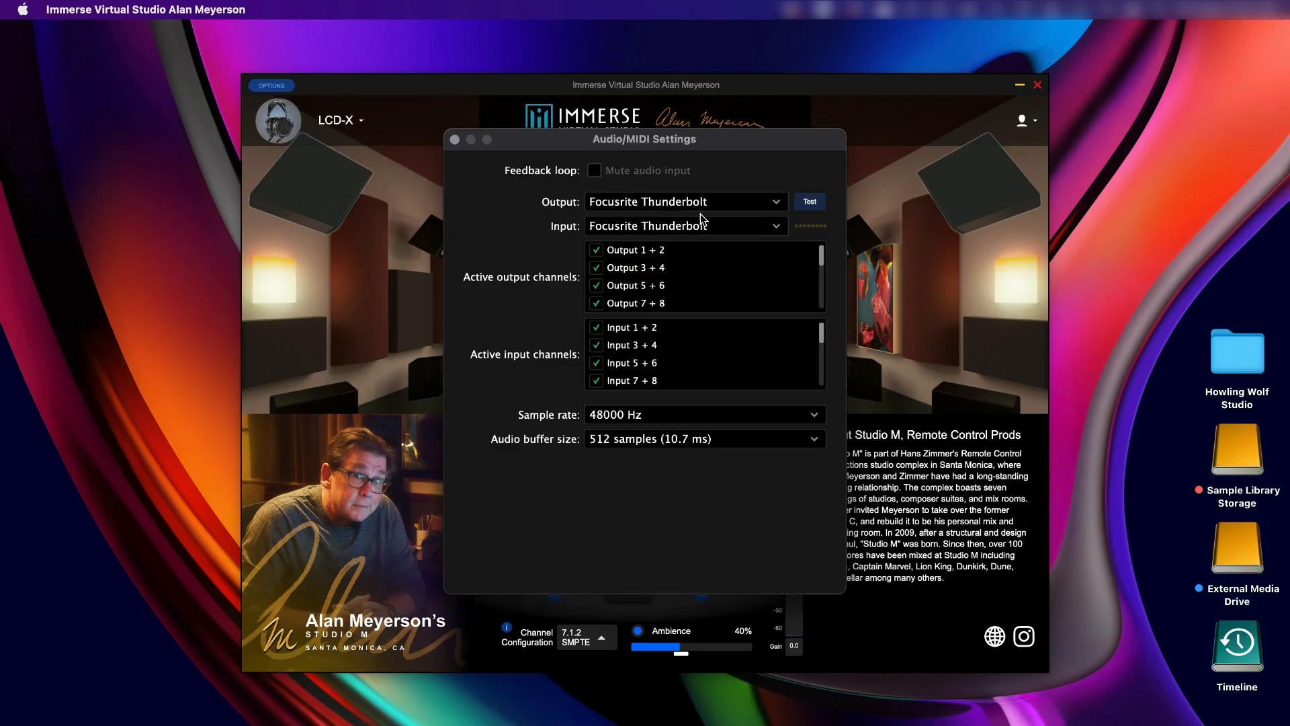
click(685, 226)
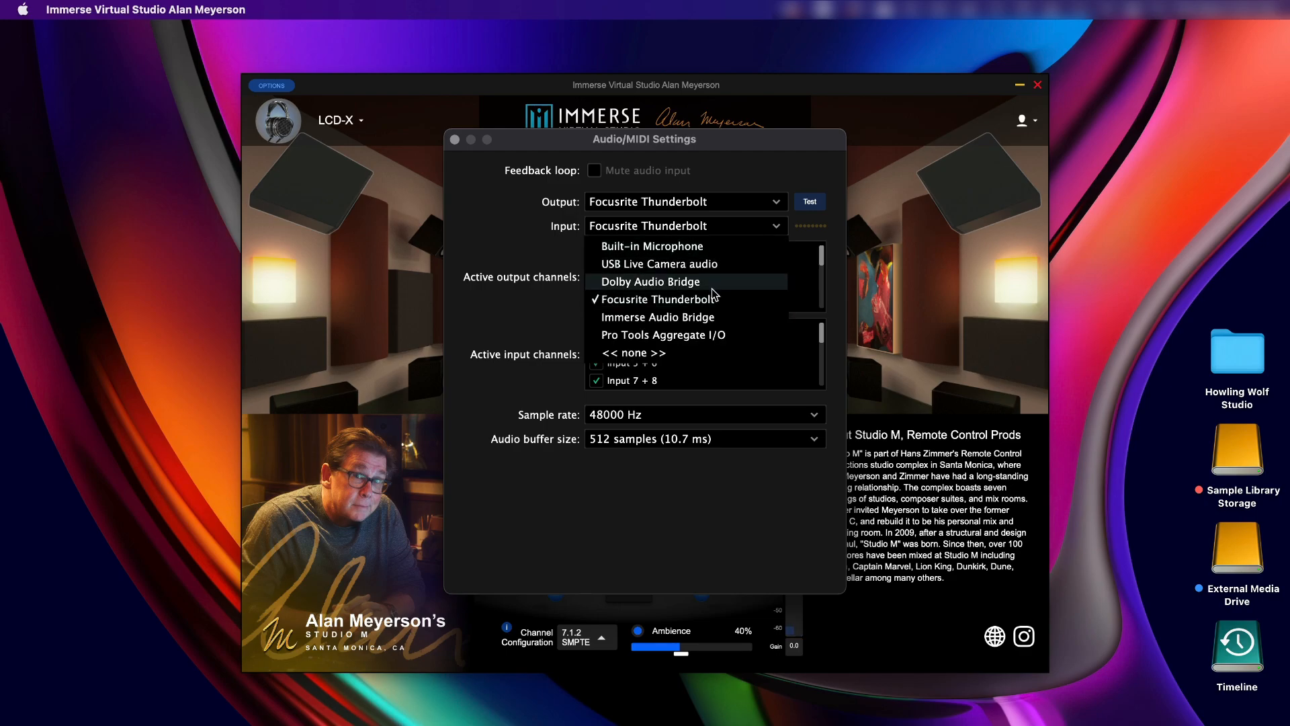
click(656, 318)
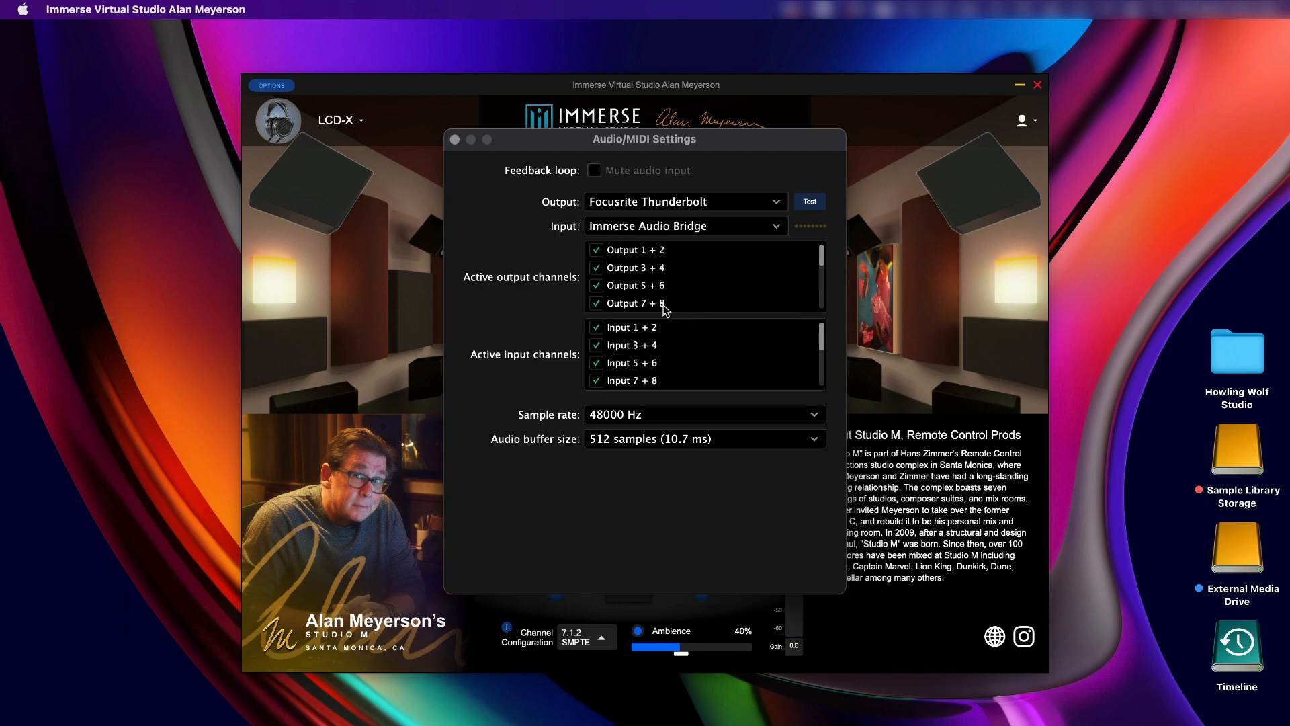
click(453, 139)
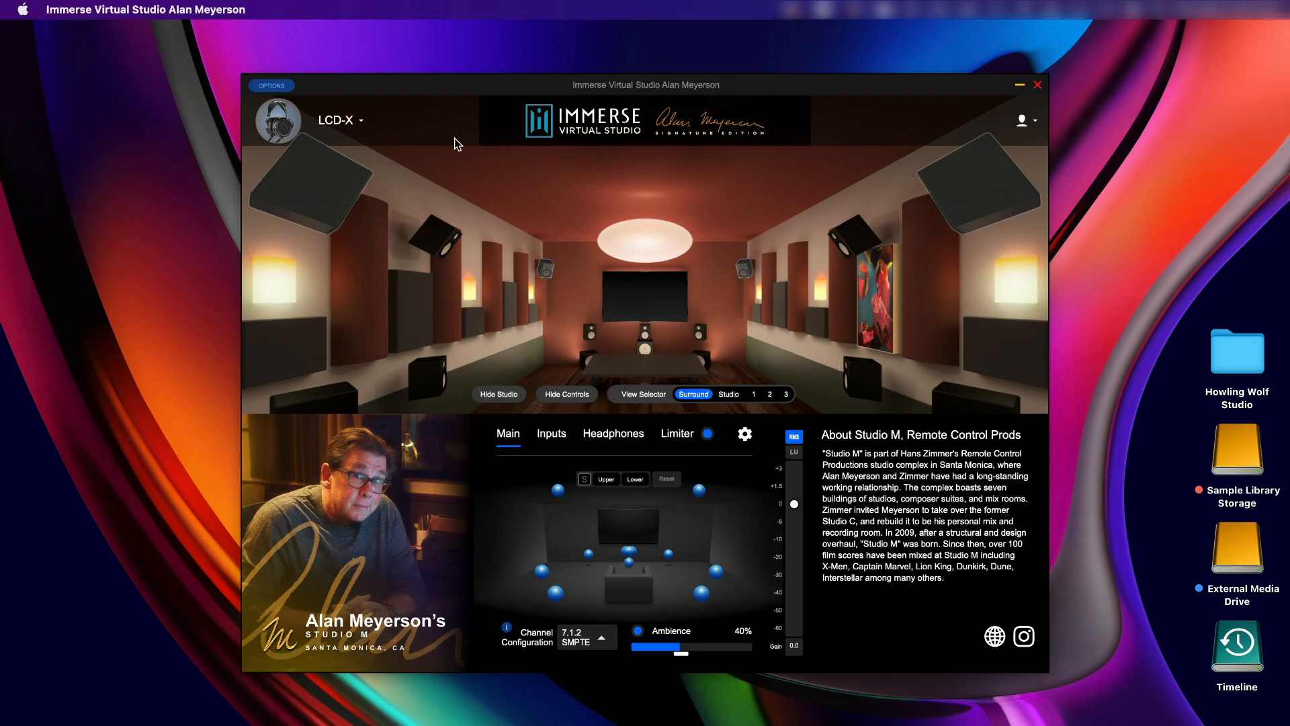
mouse_move(611, 628)
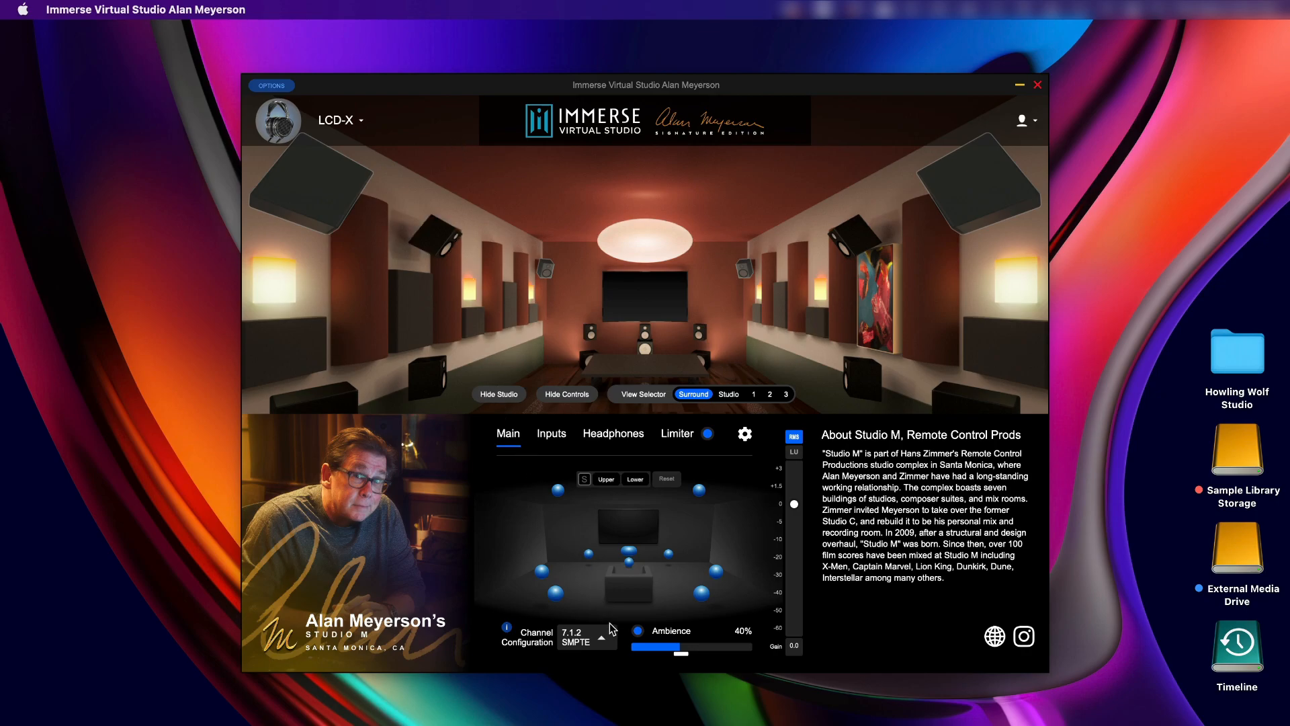
Change the channel configuration from 7.1.2 SMPTE to 7.1.2 Logic.
click(581, 636)
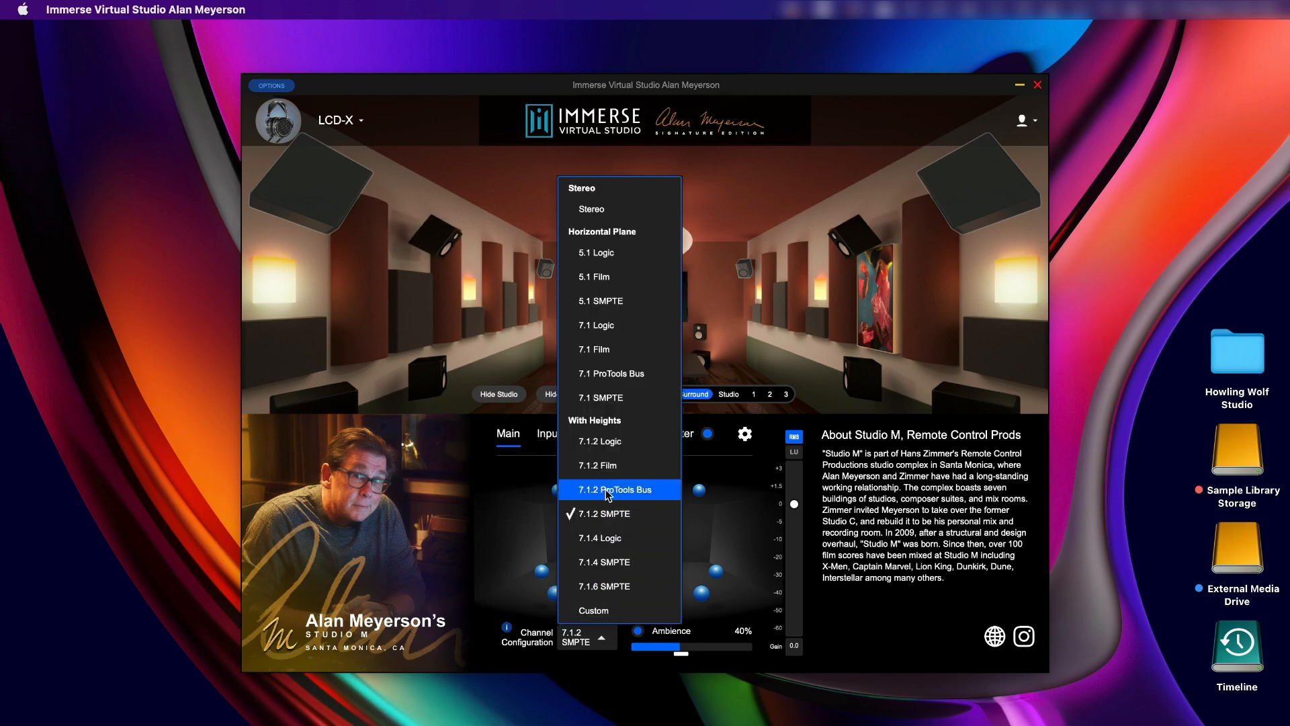
click(600, 441)
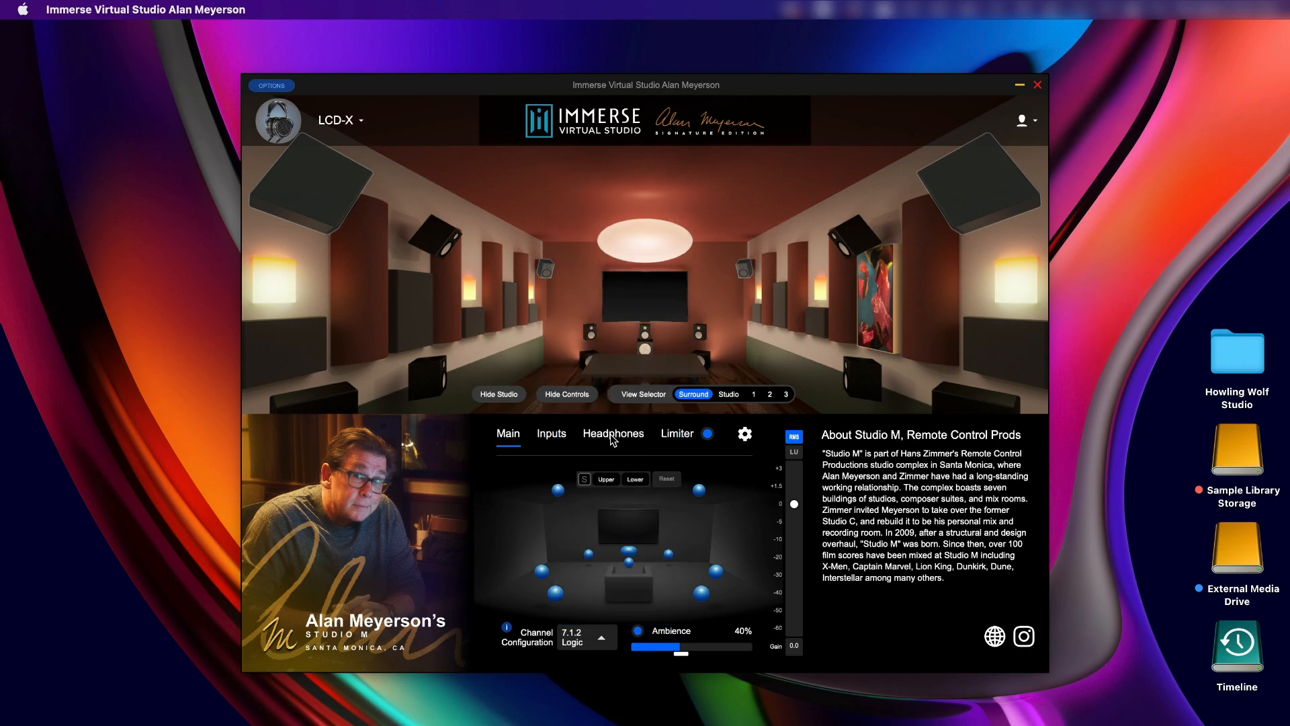
mouse_move(551, 436)
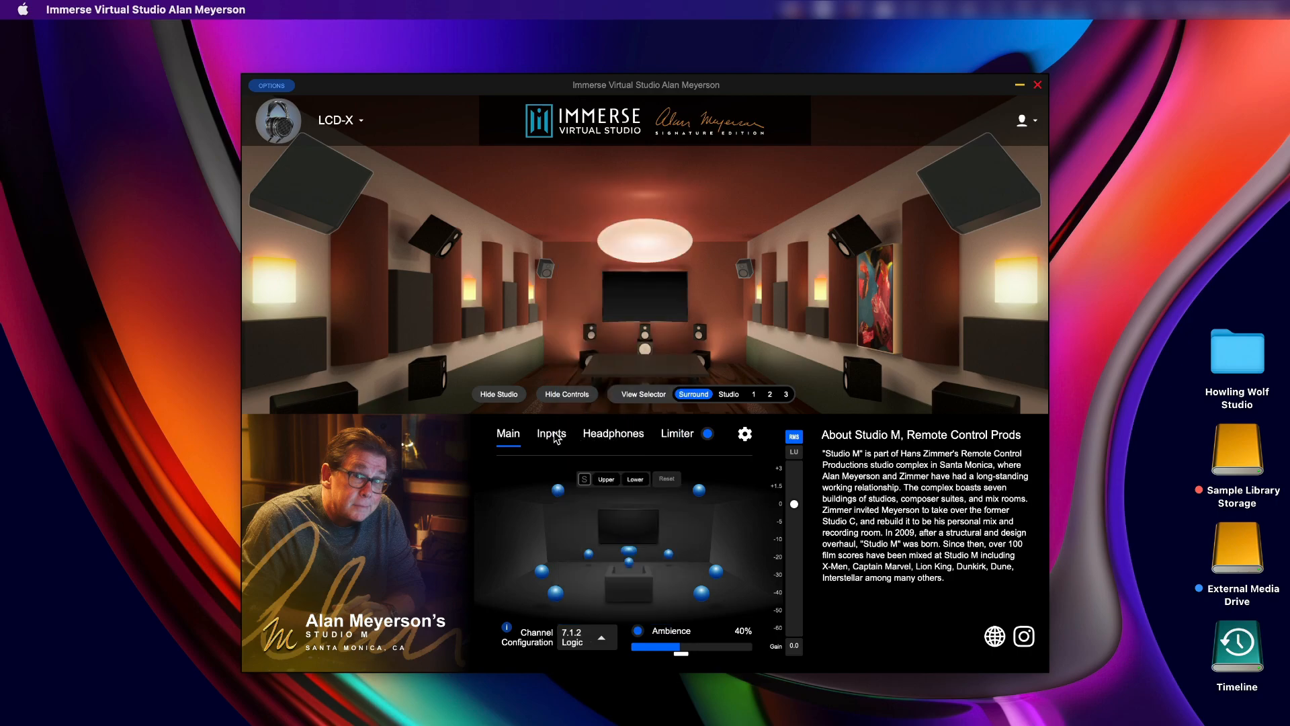
Show the Inputs page with its sixteen channel faders labelled L through Rtf.
click(550, 434)
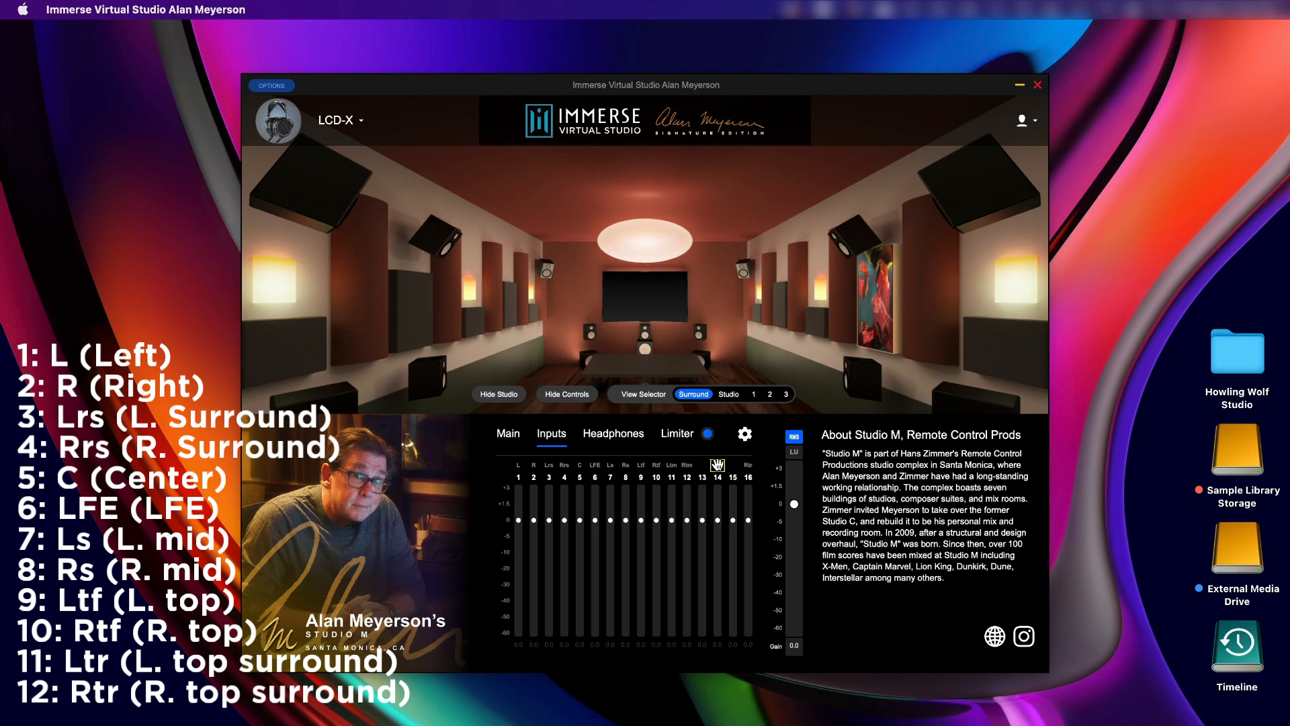
mouse_move(688, 462)
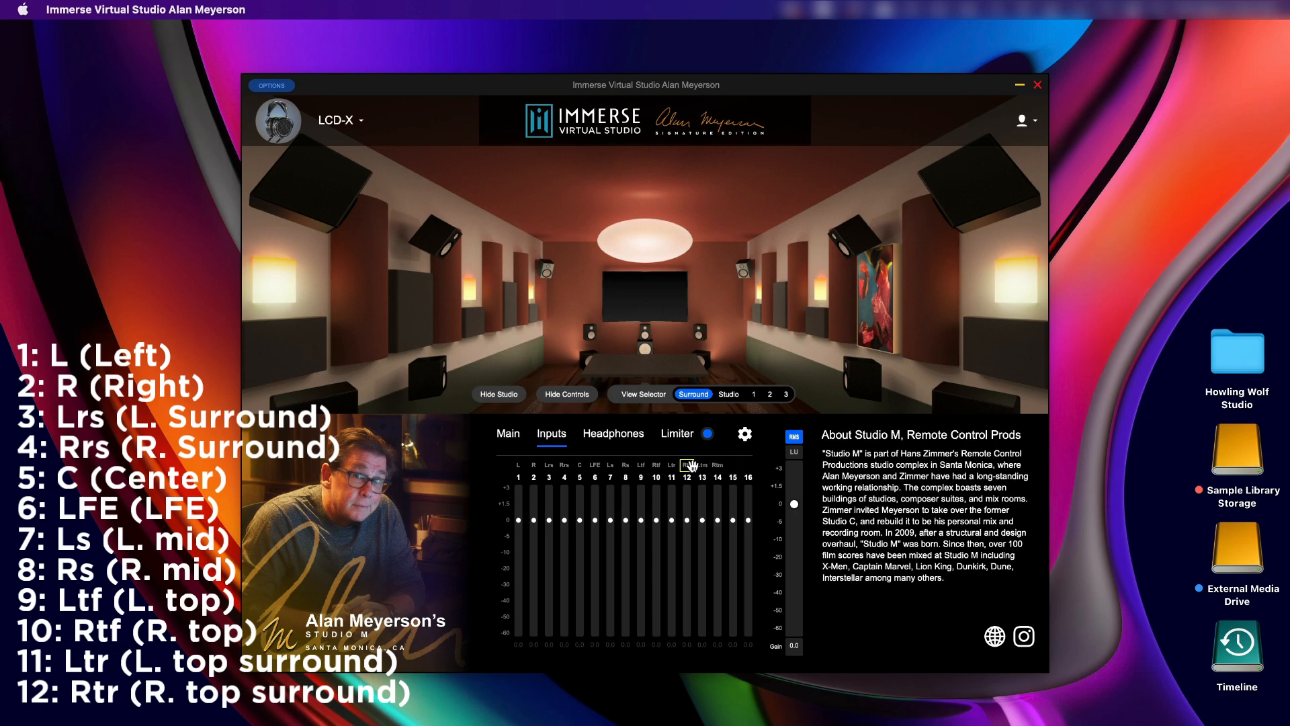